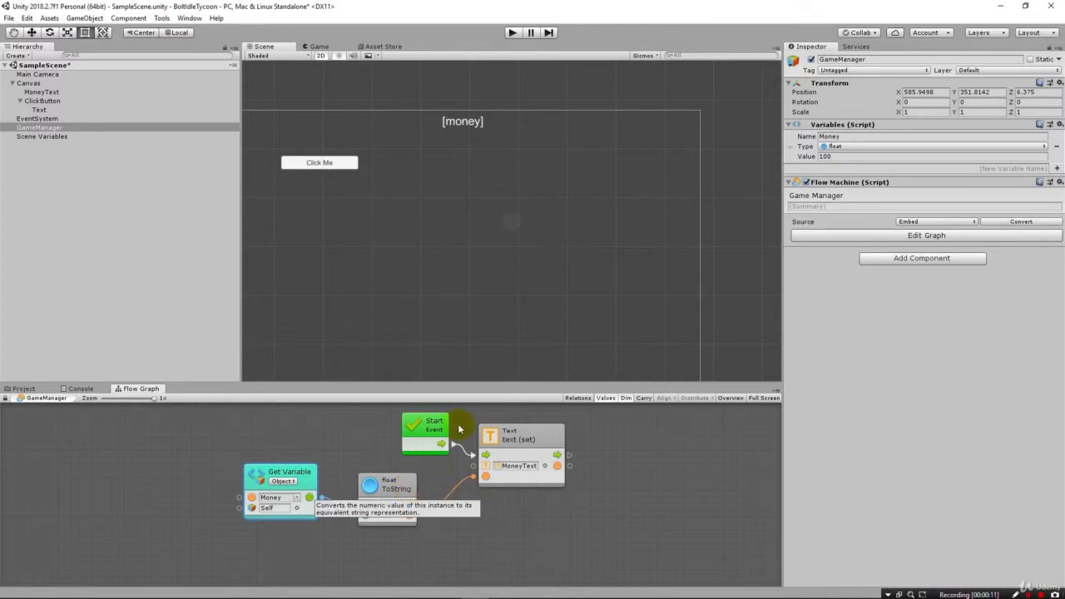
{"action": "mouse_move", "coordinate": [539, 436]}
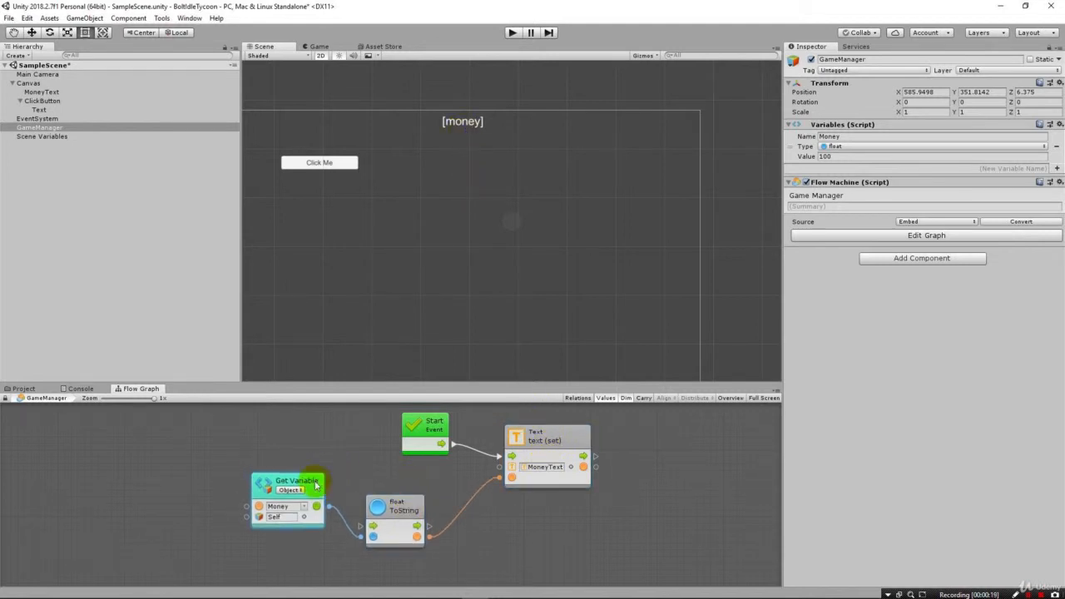
{"action": "mouse_move", "coordinate": [298, 481]}
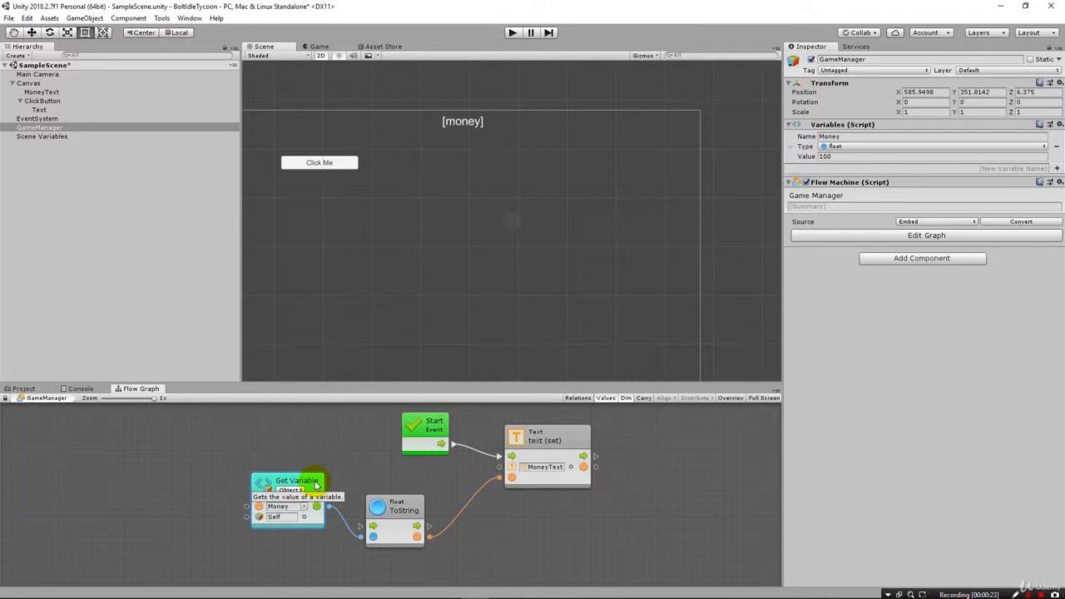
{"action": "mouse_move", "coordinate": [348, 509]}
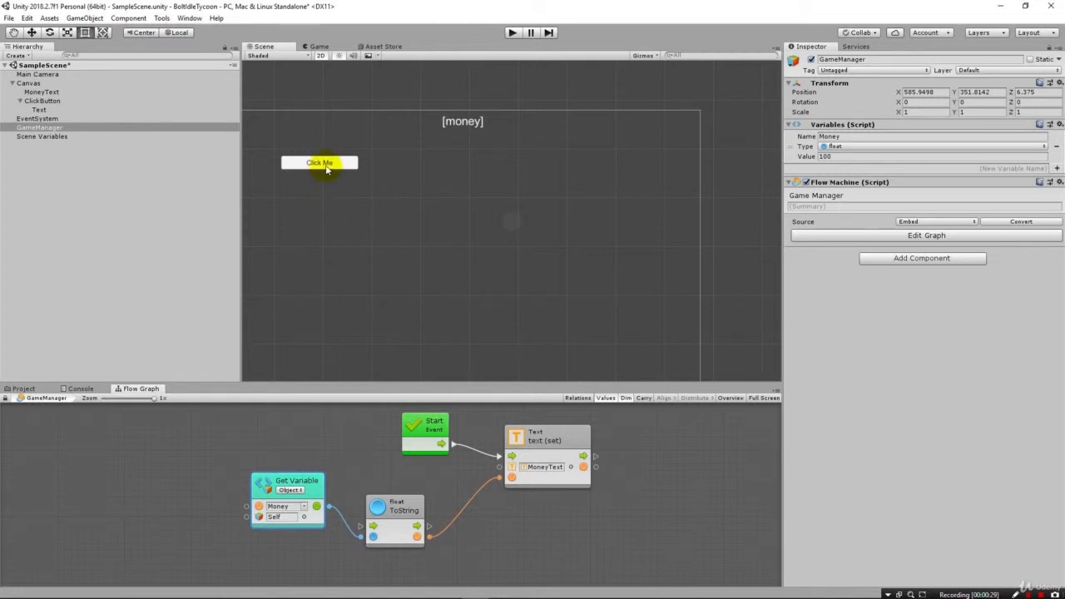
{"action": "mouse_move", "coordinate": [463, 133]}
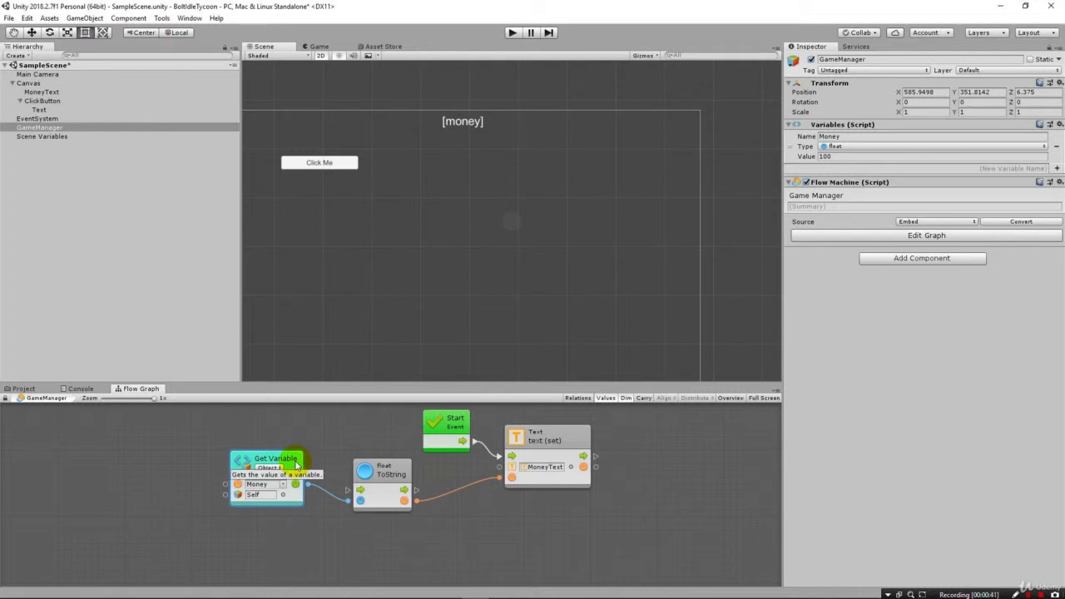
{"action": "mouse_move", "coordinate": [312, 466]}
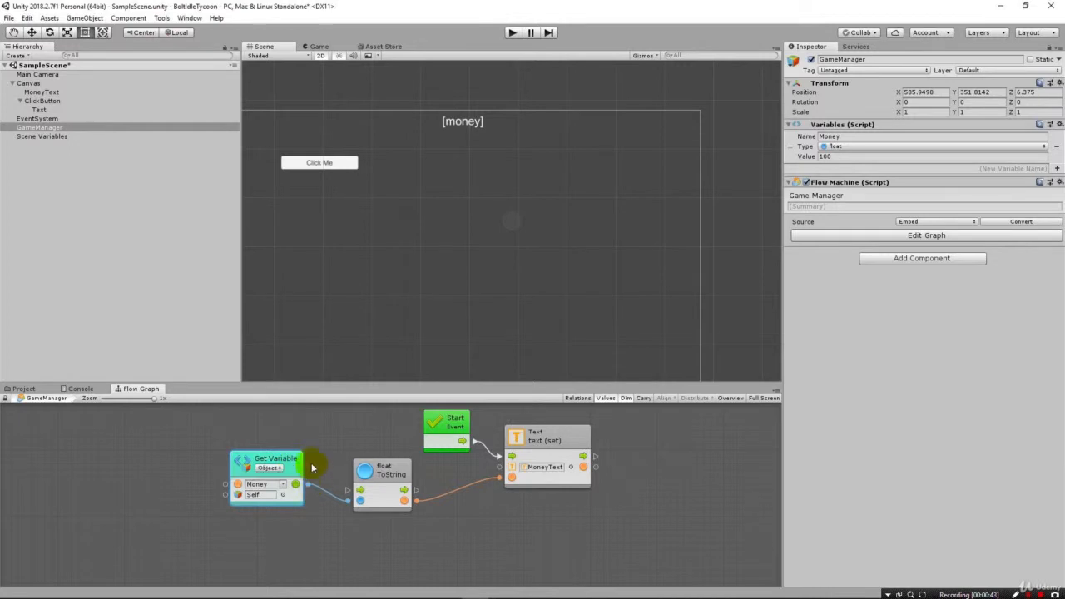
{"action": "mouse_move", "coordinate": [349, 457]}
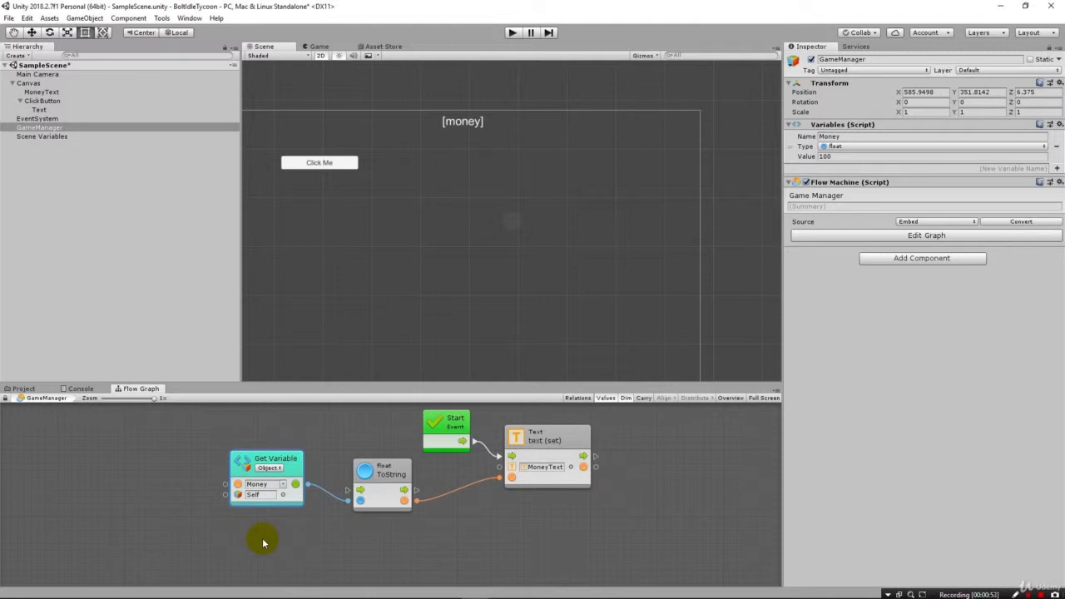
Step: Add an On Button Click event unit to the GameManager graph via 'onclick' search
{"action": "right_click", "coordinate": [299, 481]}
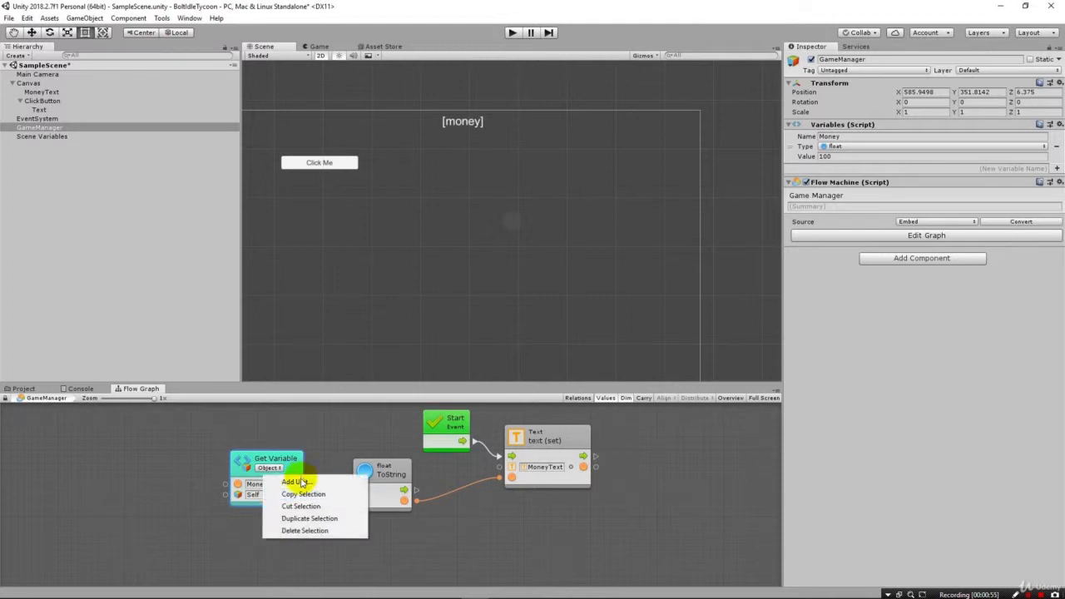
{"action": "left_click", "coordinate": [289, 482]}
{"action": "type", "text": "onclick"}
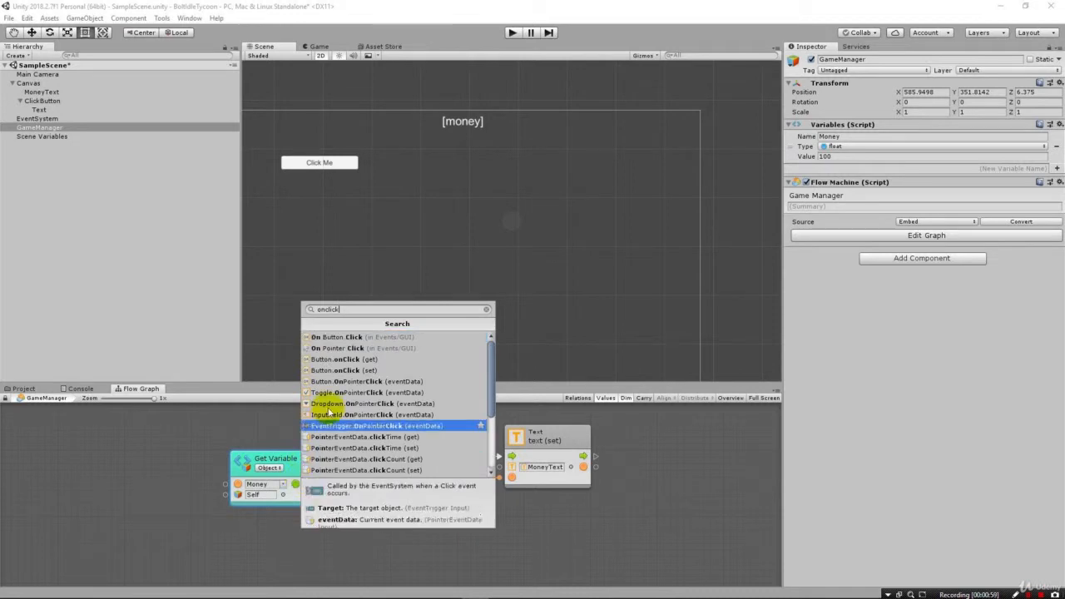
{"action": "left_click", "coordinate": [336, 336]}
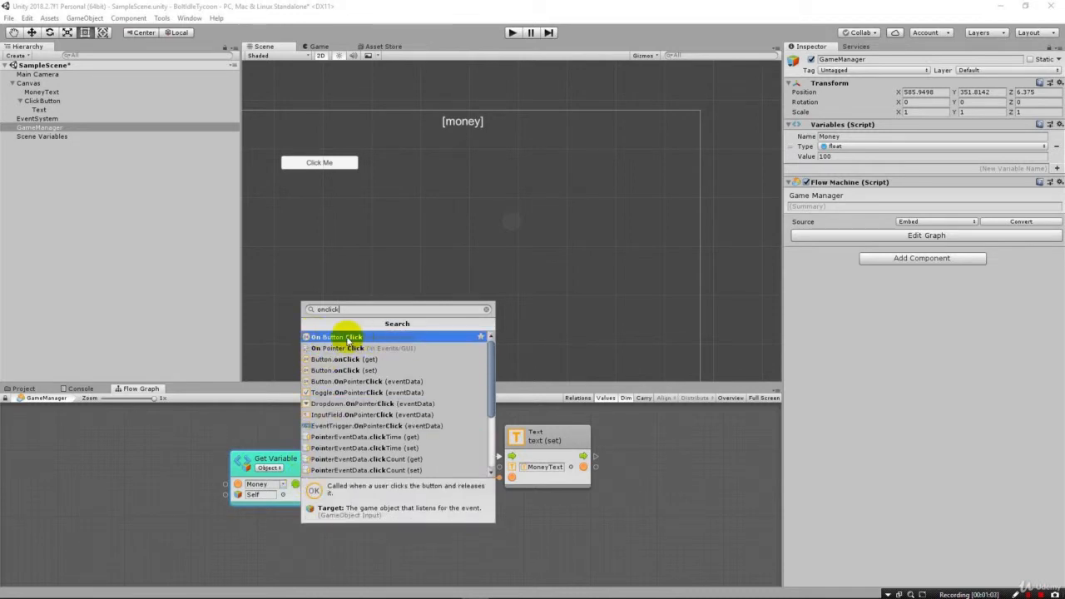
{"action": "left_click", "coordinate": [336, 336]}
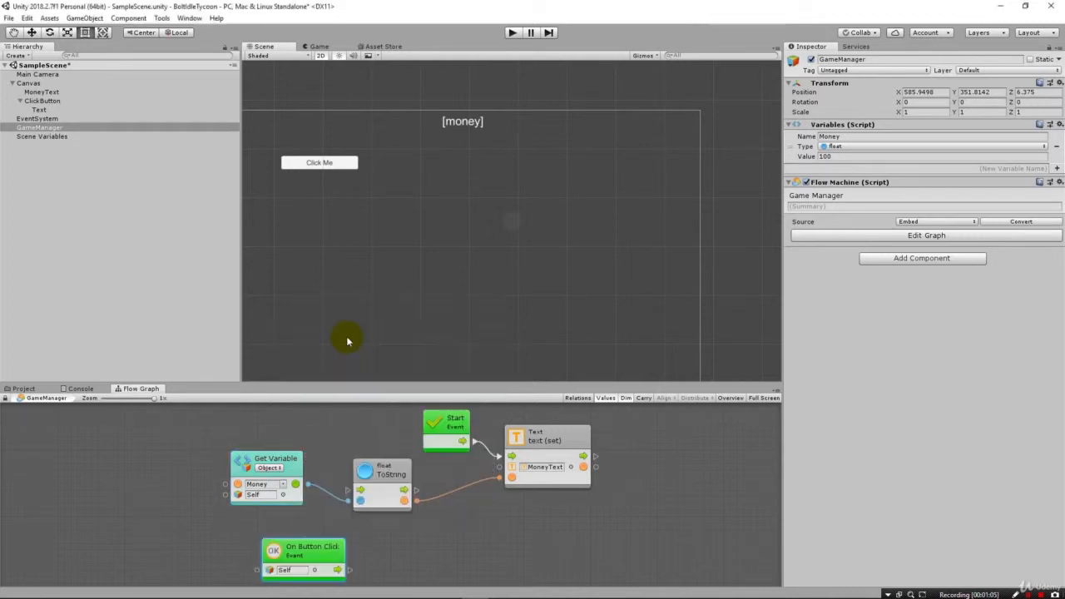
Step: Position the On Button Click unit and set its target to the ClickButton object
{"action": "left_click_drag", "start_coordinate": [313, 546], "coordinate": [267, 541]}
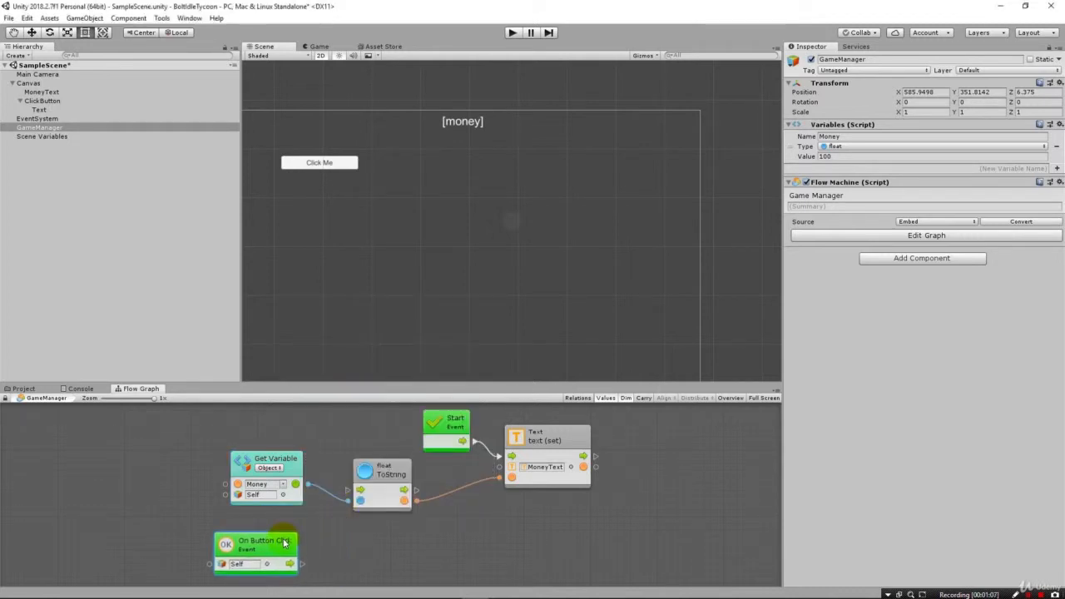
{"action": "mouse_move", "coordinate": [286, 542]}
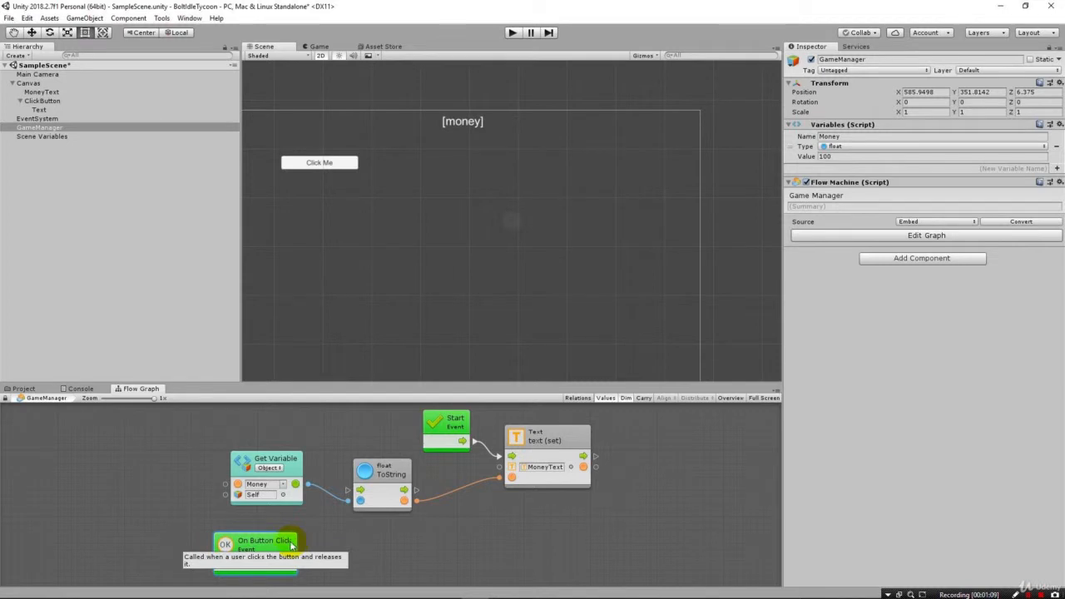
{"action": "left_click", "coordinate": [256, 541]}
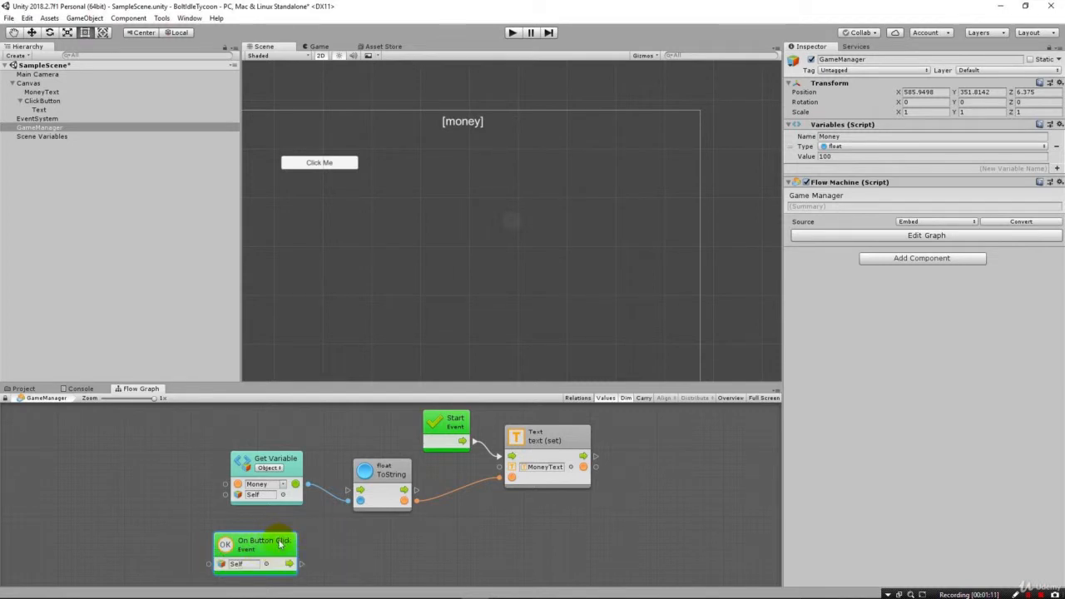
{"action": "mouse_move", "coordinate": [265, 541]}
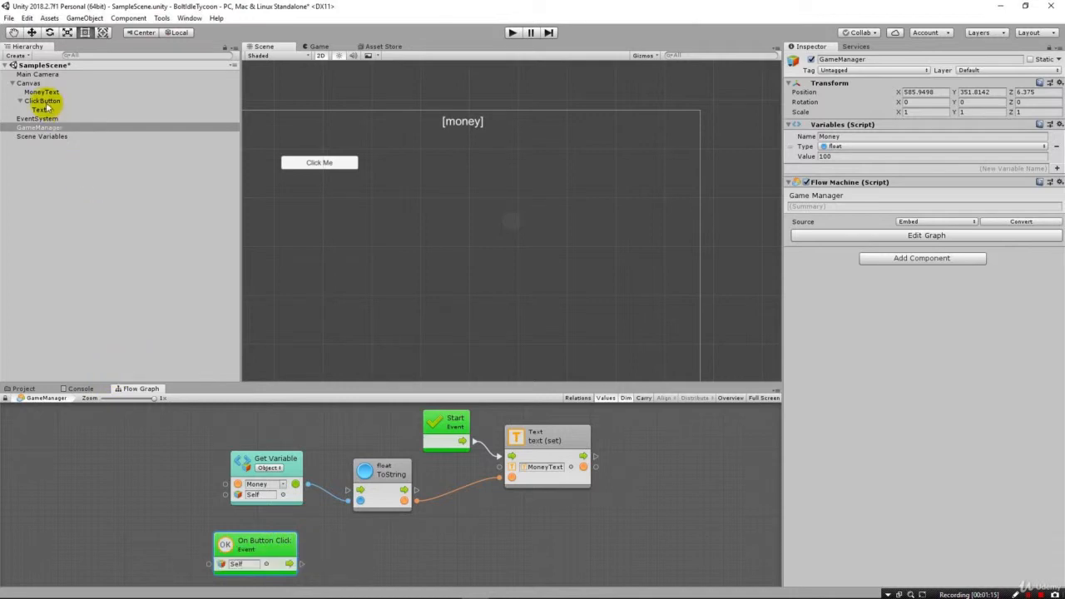
{"action": "left_click", "coordinate": [40, 110]}
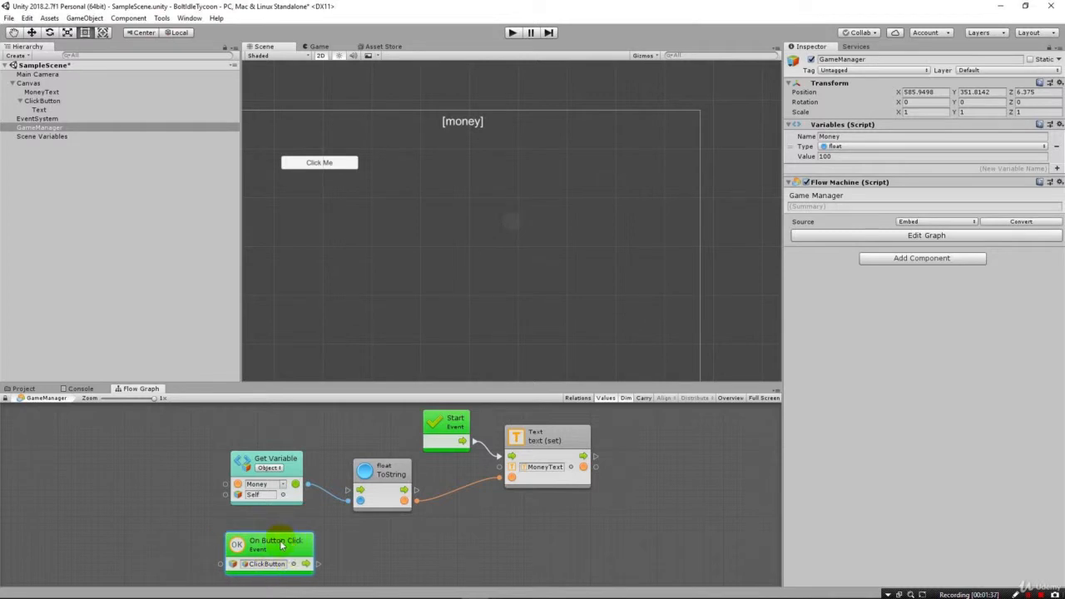
{"action": "mouse_move", "coordinate": [395, 559]}
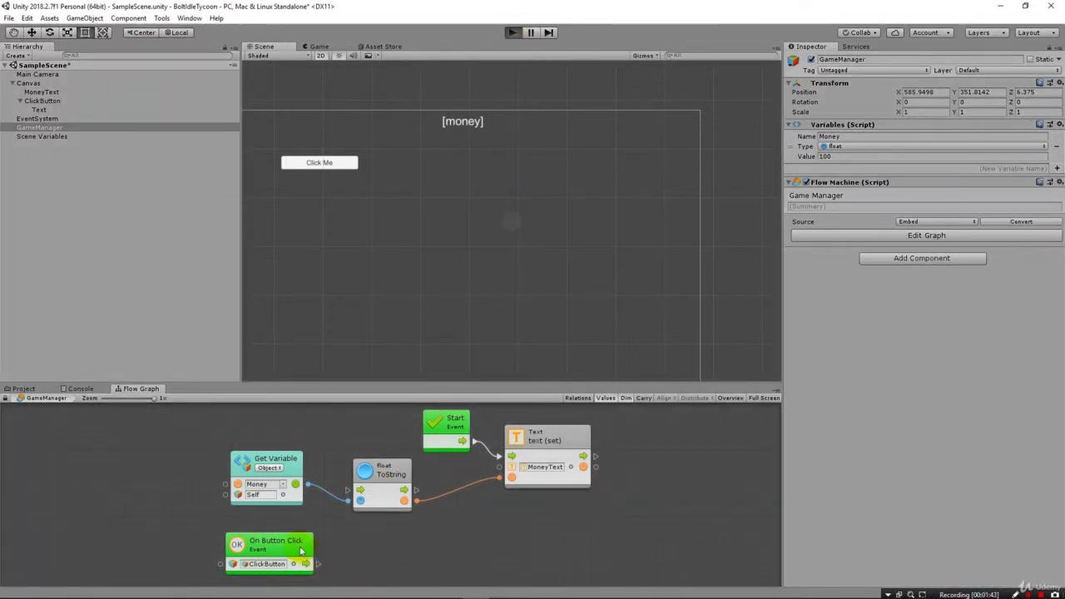
Step: Run the scene in Play mode and press the Click Me button, money showing 100
{"action": "left_click", "coordinate": [513, 34]}
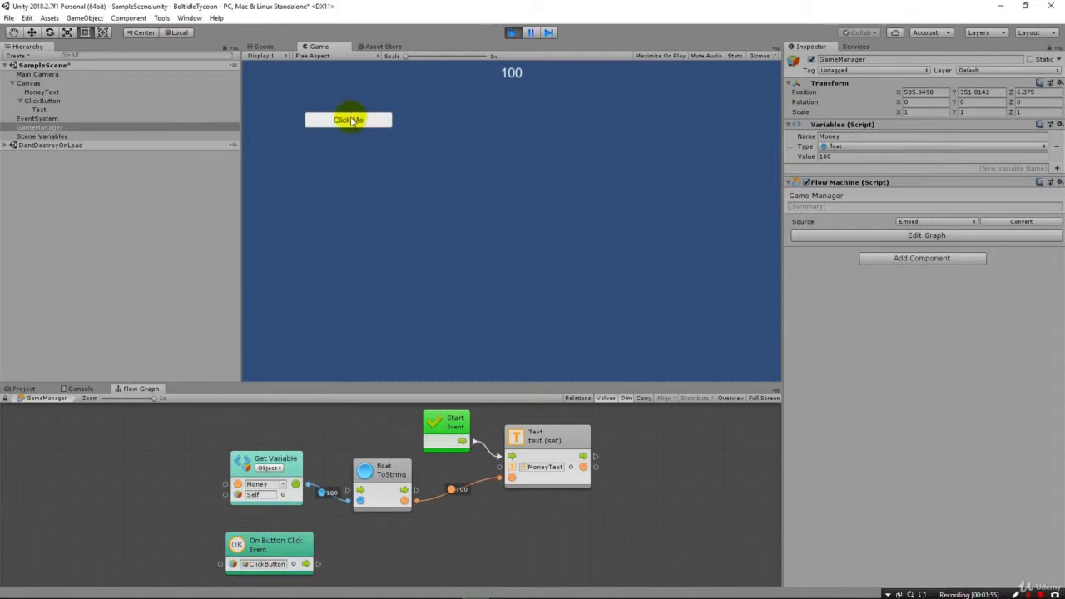
{"action": "left_click", "coordinate": [513, 33]}
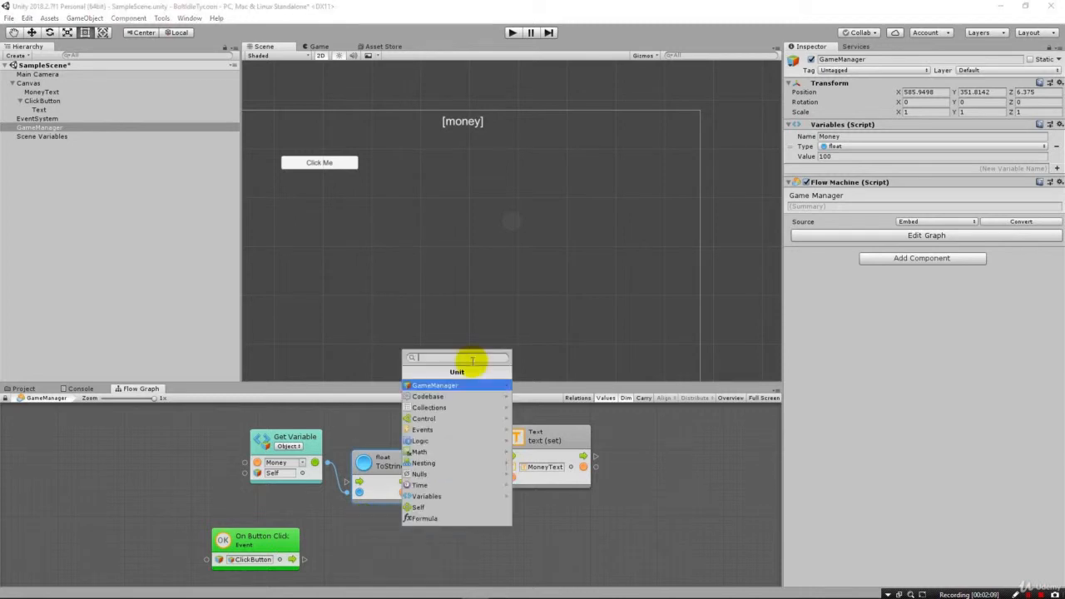
Step: Add an Add unit from an 'add' search to the graph
{"action": "type", "text": "add"}
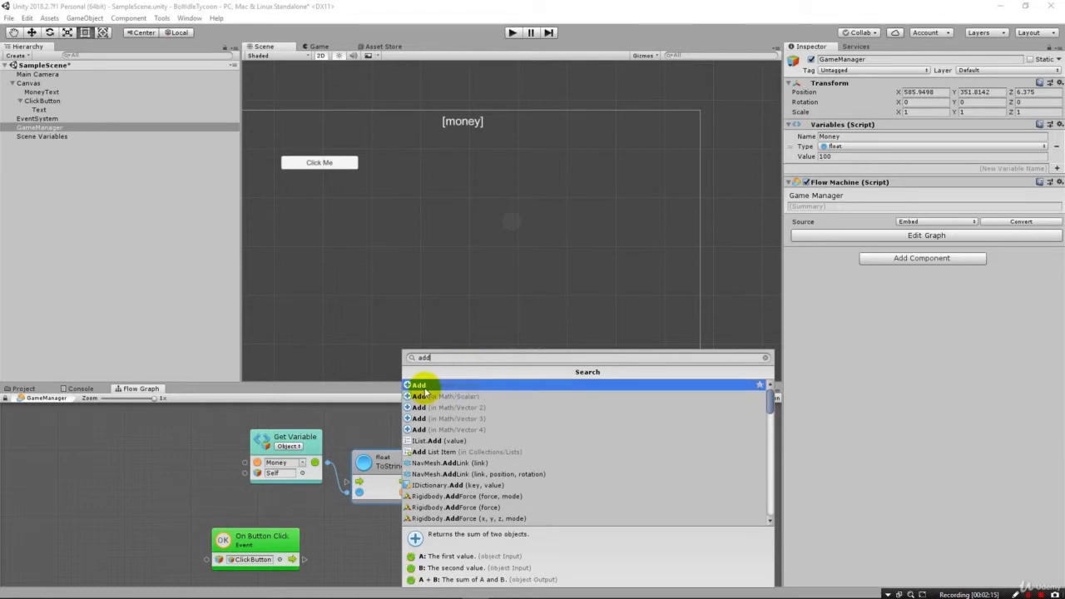
{"action": "mouse_move", "coordinate": [459, 391]}
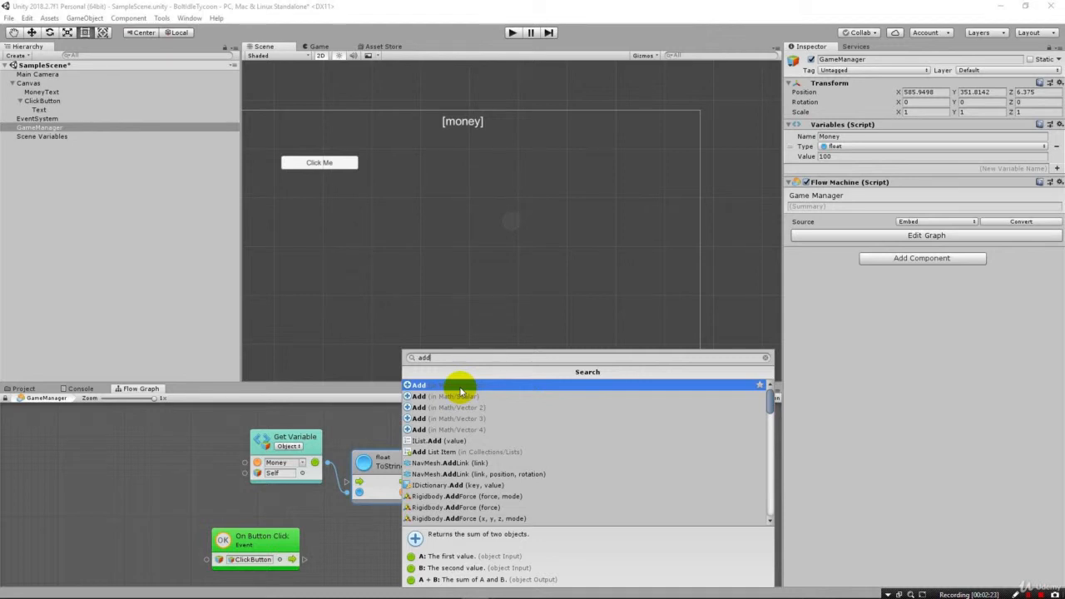
{"action": "left_click", "coordinate": [420, 384]}
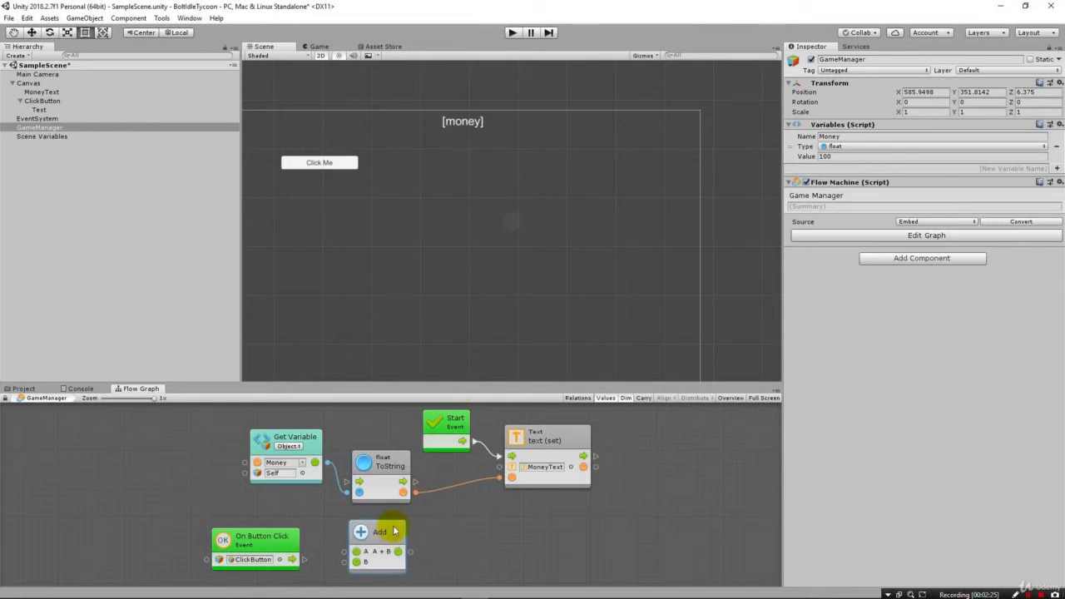
{"action": "left_click", "coordinate": [258, 541]}
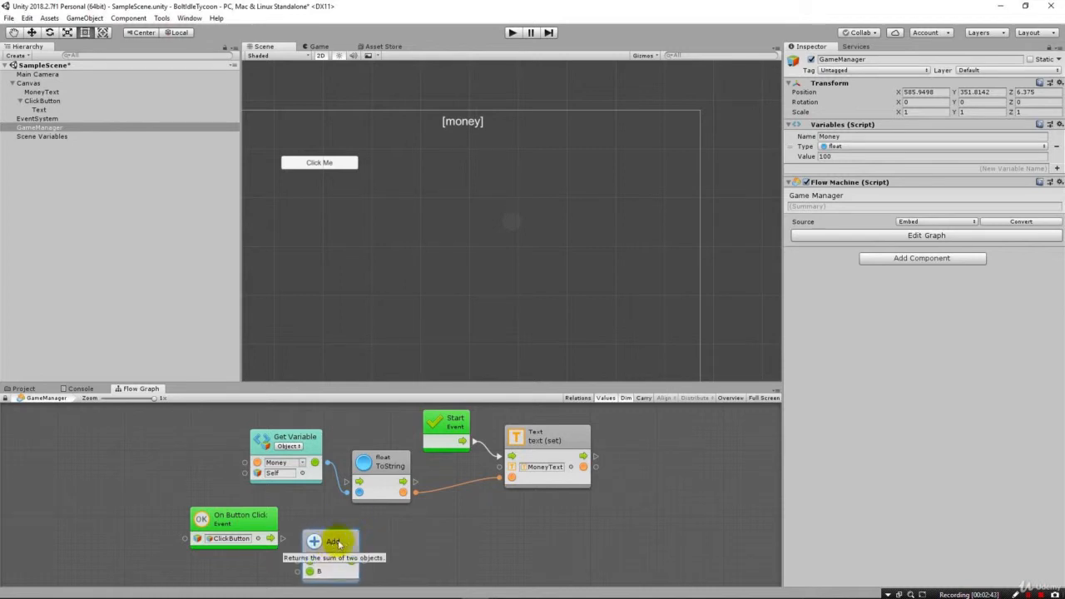
Step: Arrange the Add unit beside the On Button Click event
{"action": "left_click", "coordinate": [331, 547]}
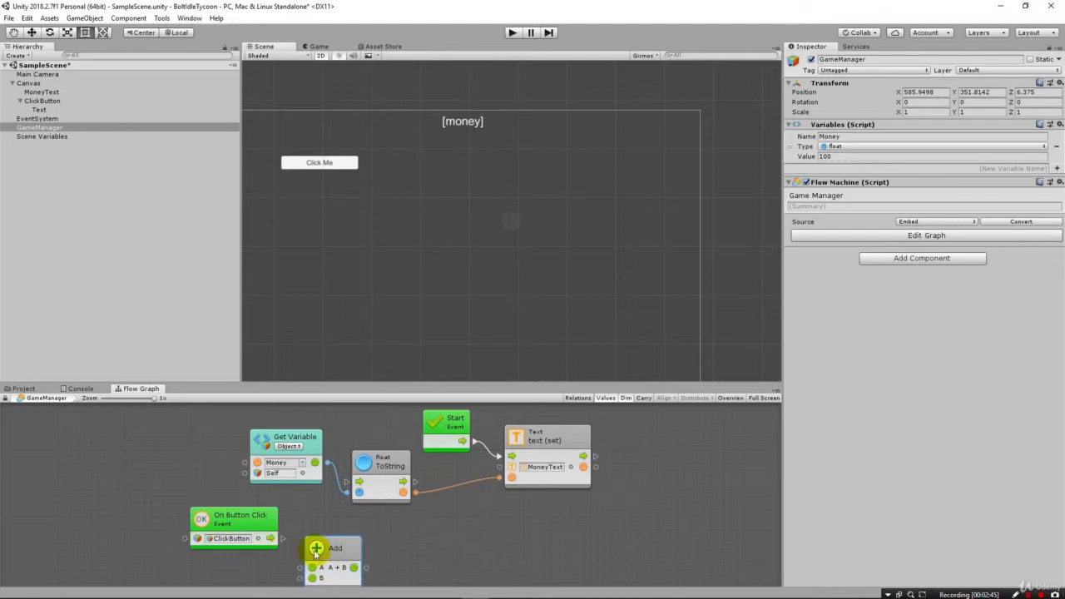
{"action": "mouse_move", "coordinate": [331, 552]}
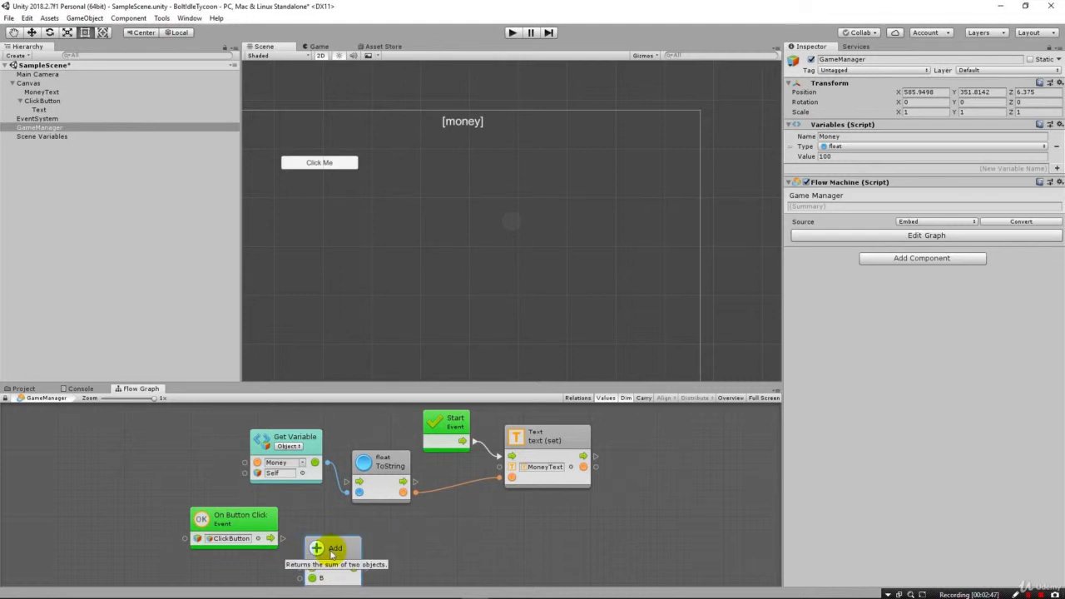
{"action": "left_click", "coordinate": [331, 549]}
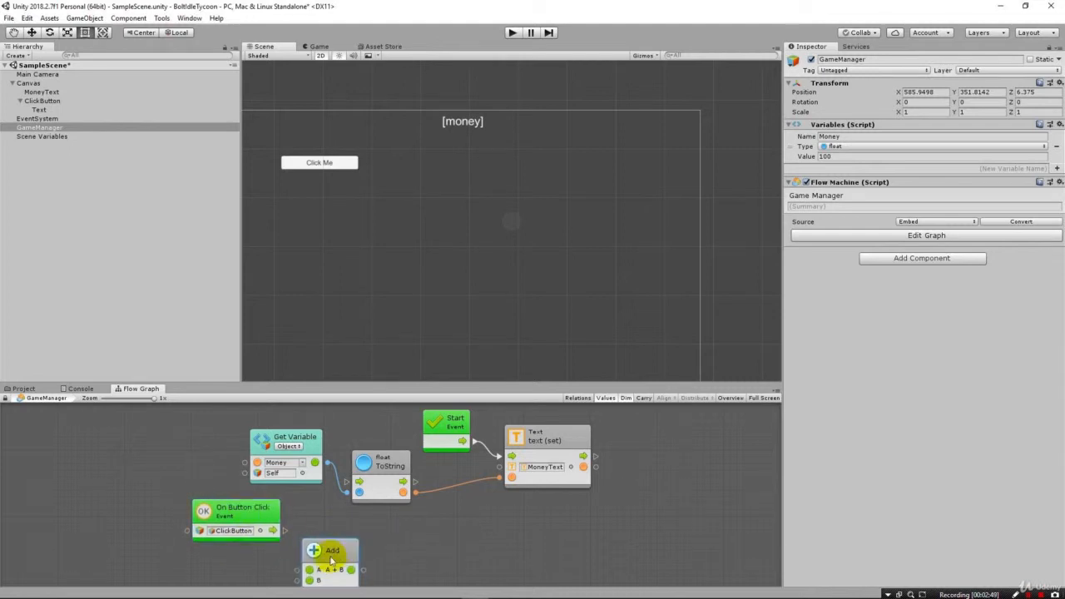
{"action": "left_click_drag", "start_coordinate": [331, 549], "coordinate": [324, 569]}
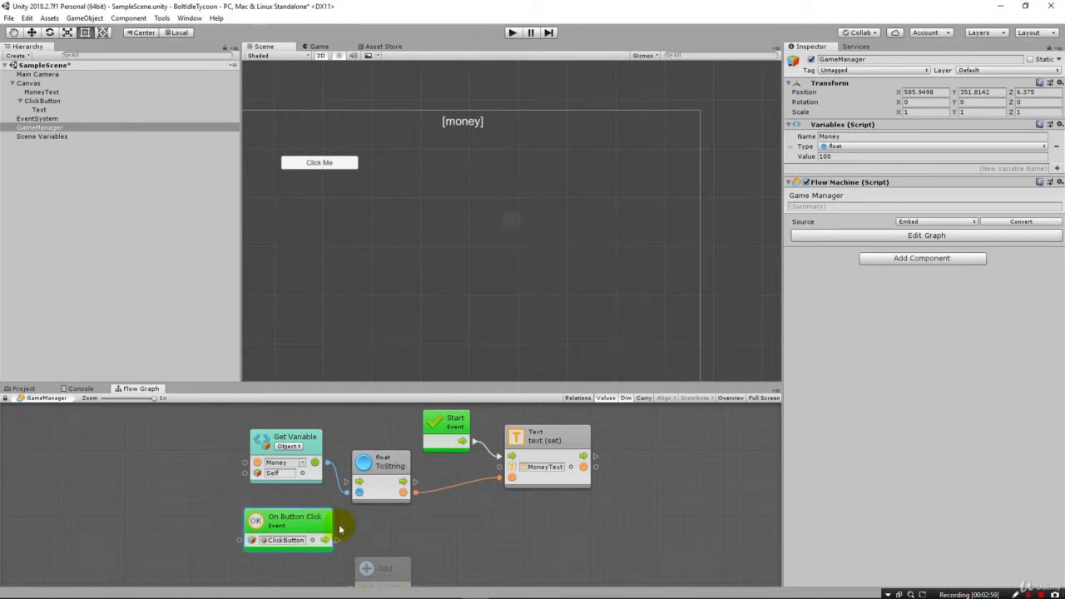
{"action": "mouse_move", "coordinate": [379, 539]}
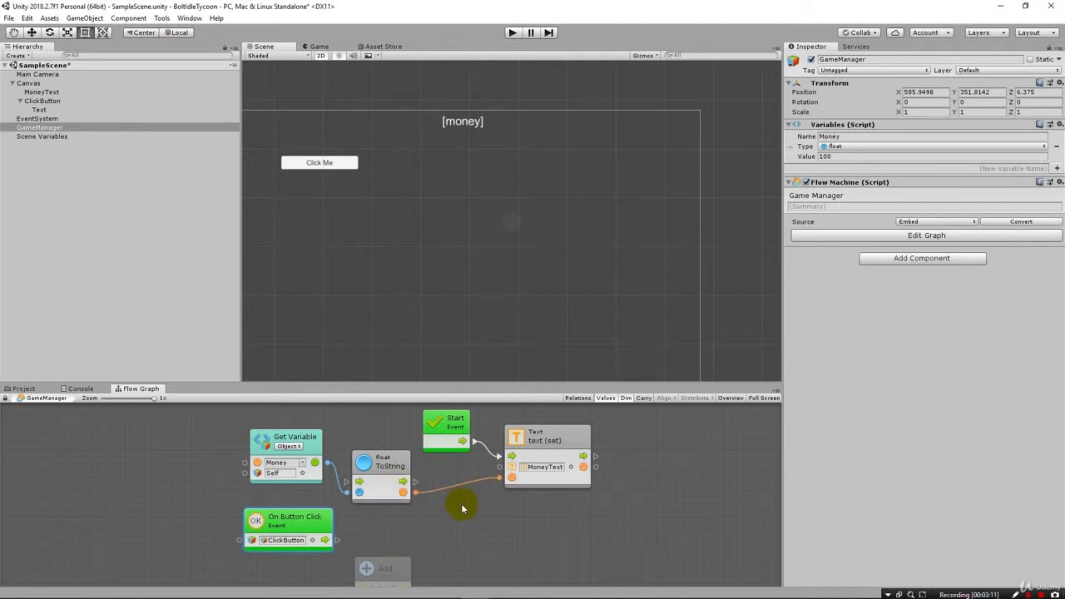
{"action": "mouse_move", "coordinate": [509, 562]}
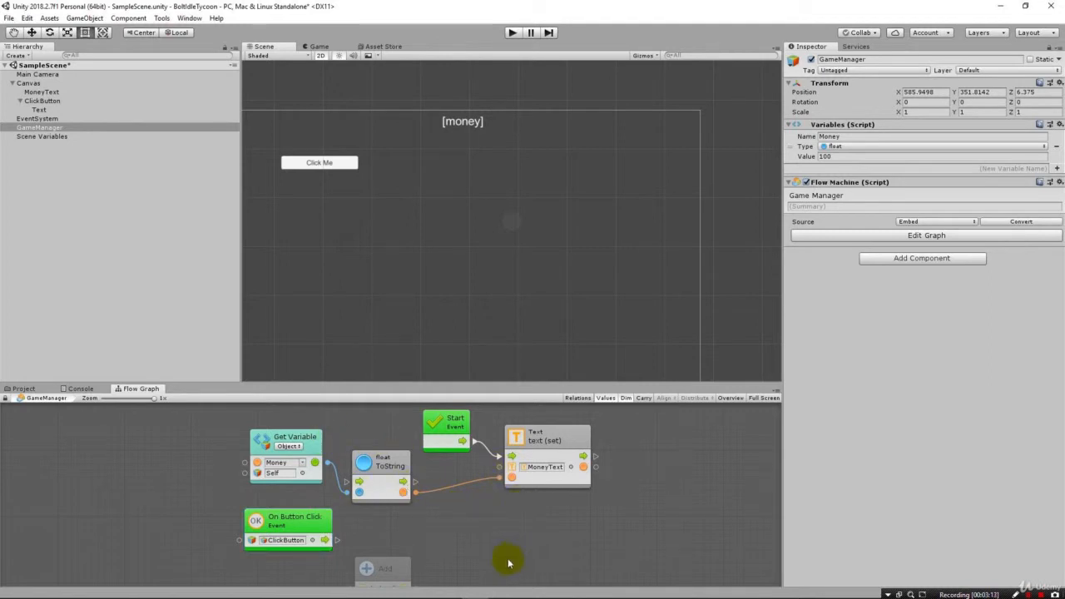
{"action": "mouse_move", "coordinate": [503, 522]}
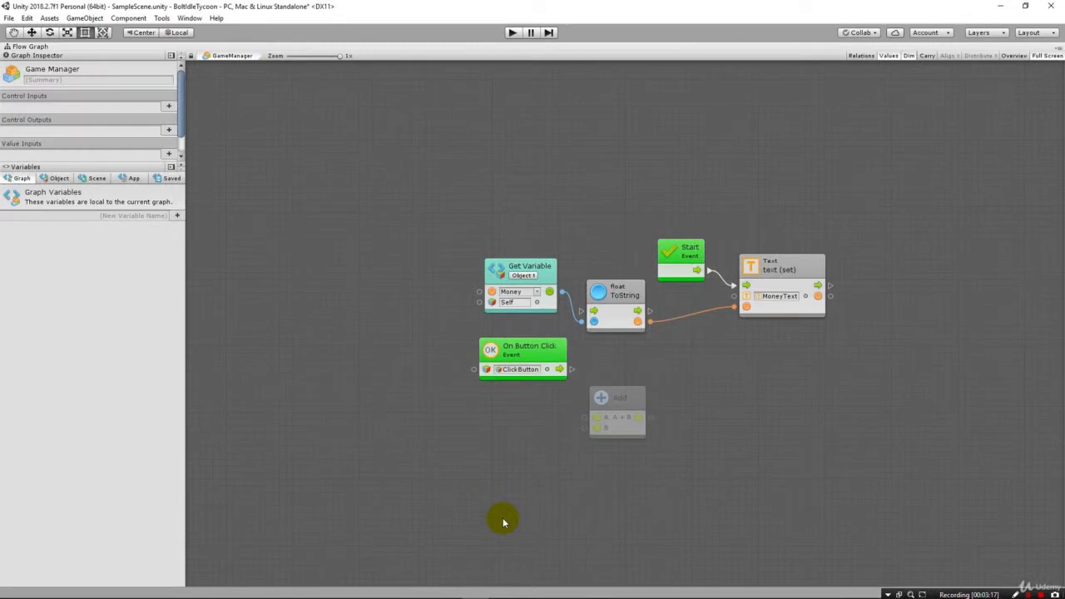
{"action": "mouse_move", "coordinate": [848, 327]}
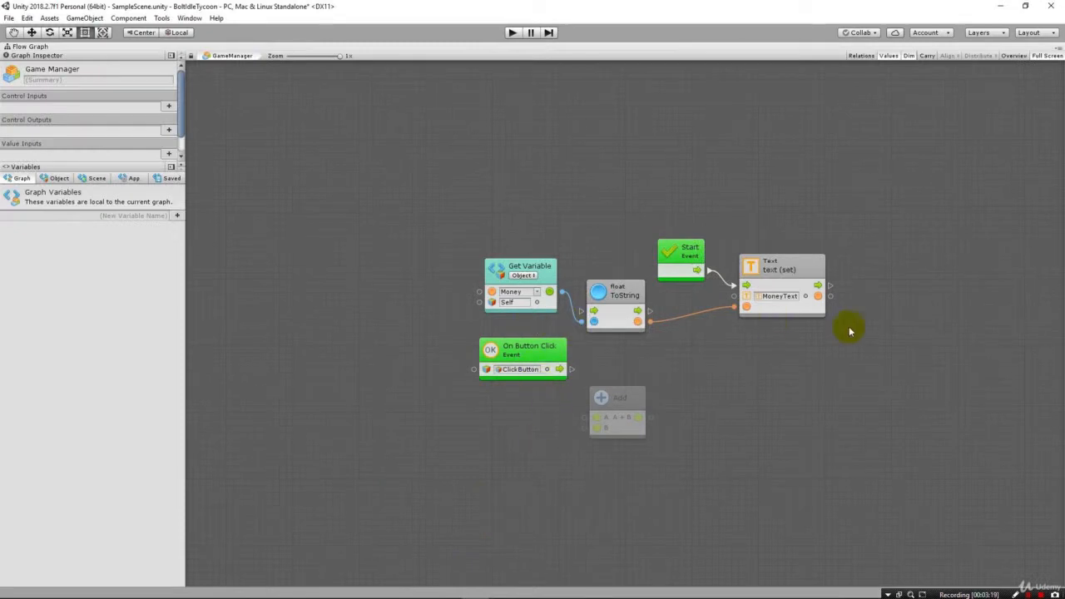
Step: Create 'Start Up' and 'Click Button - Make Money' groups holding the click event and Add unit
{"action": "left_click_drag", "start_coordinate": [849, 331], "coordinate": [590, 263]}
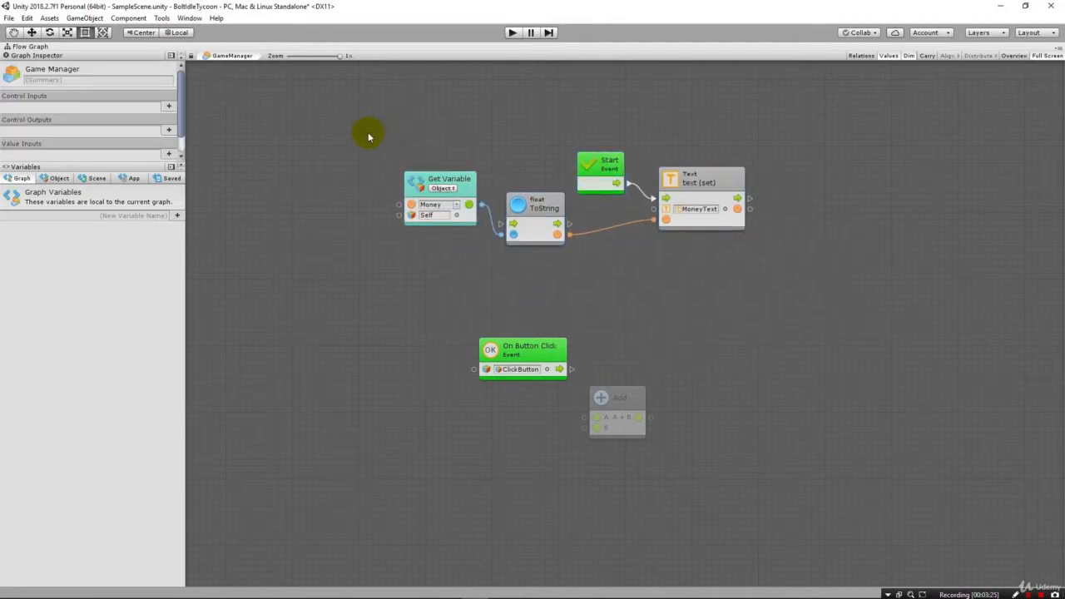
{"action": "left_click_drag", "start_coordinate": [369, 136], "coordinate": [491, 170]}
{"action": "type", "text": "Click Button - Make Money"}
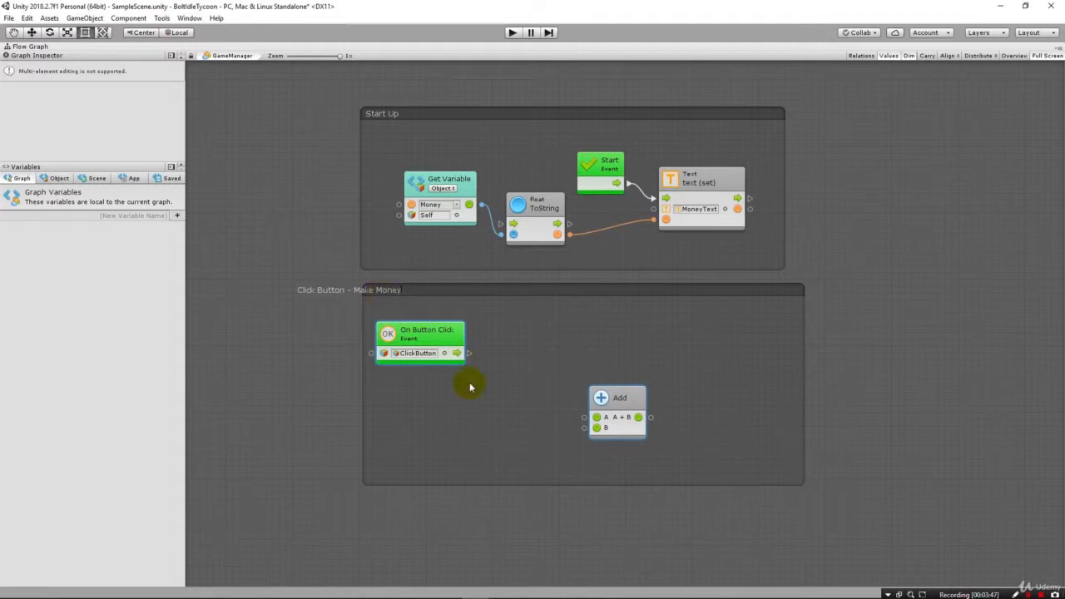
{"action": "left_click", "coordinate": [425, 333]}
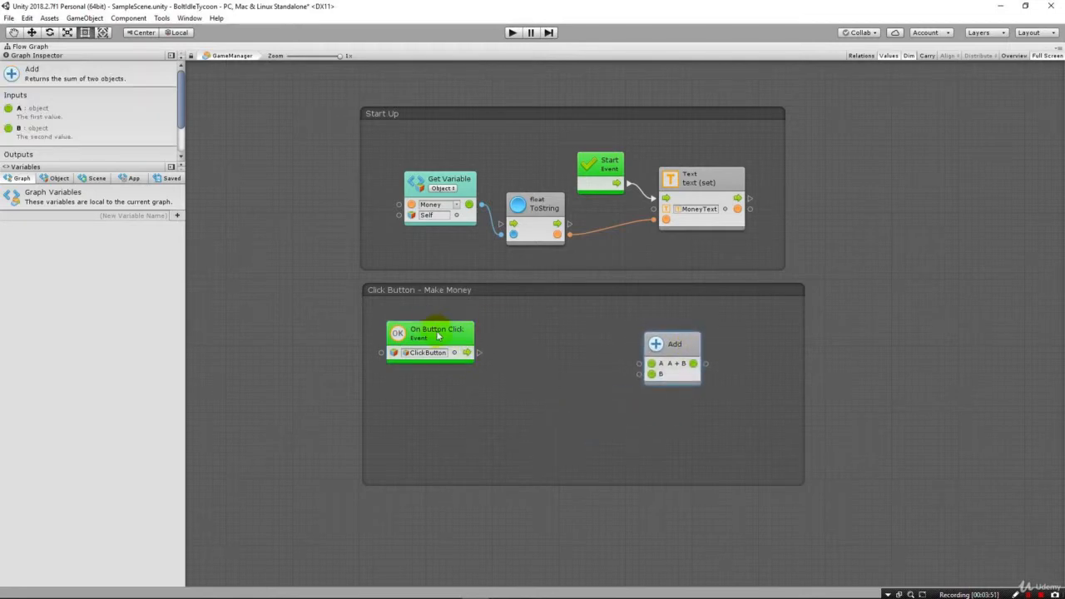
{"action": "mouse_move", "coordinate": [553, 342]}
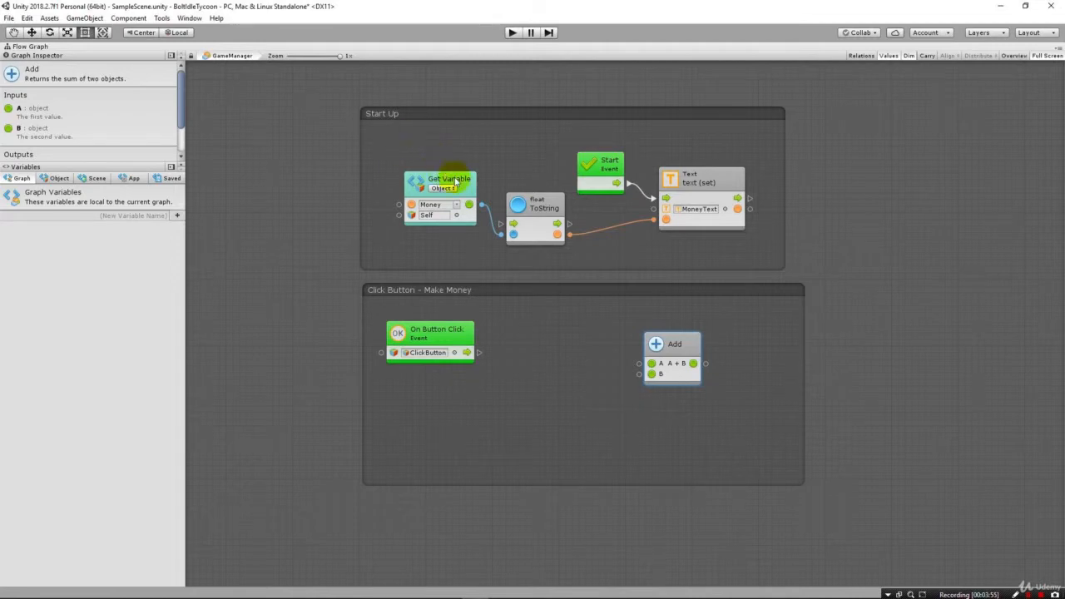
{"action": "mouse_move", "coordinate": [449, 179]}
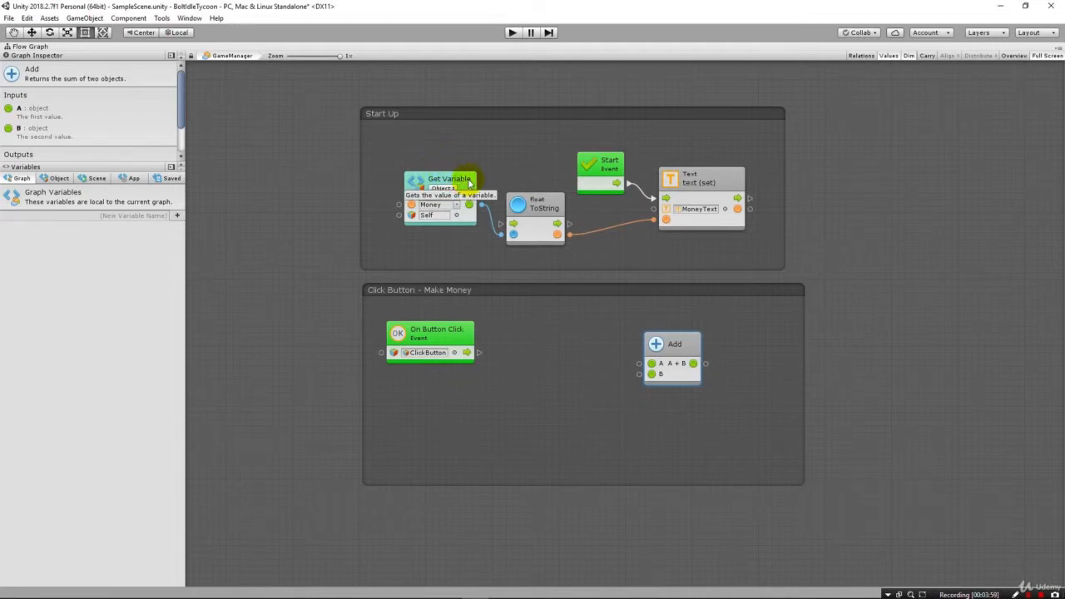
{"action": "mouse_move", "coordinate": [501, 249]}
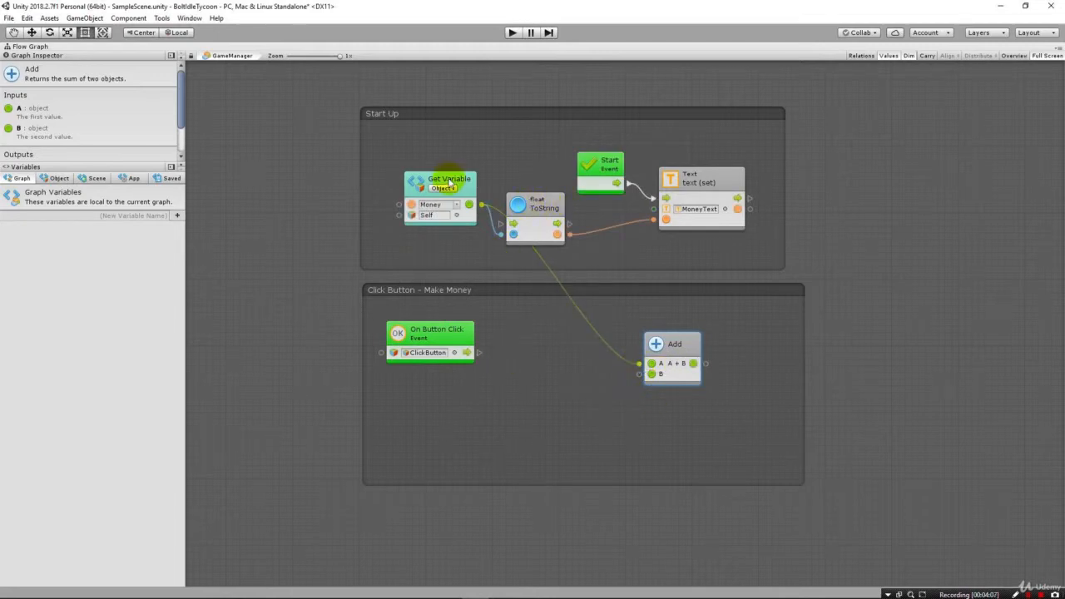
Step: Feed the Money Get Variable value into the Add unit's input A
{"action": "left_click", "coordinate": [439, 190]}
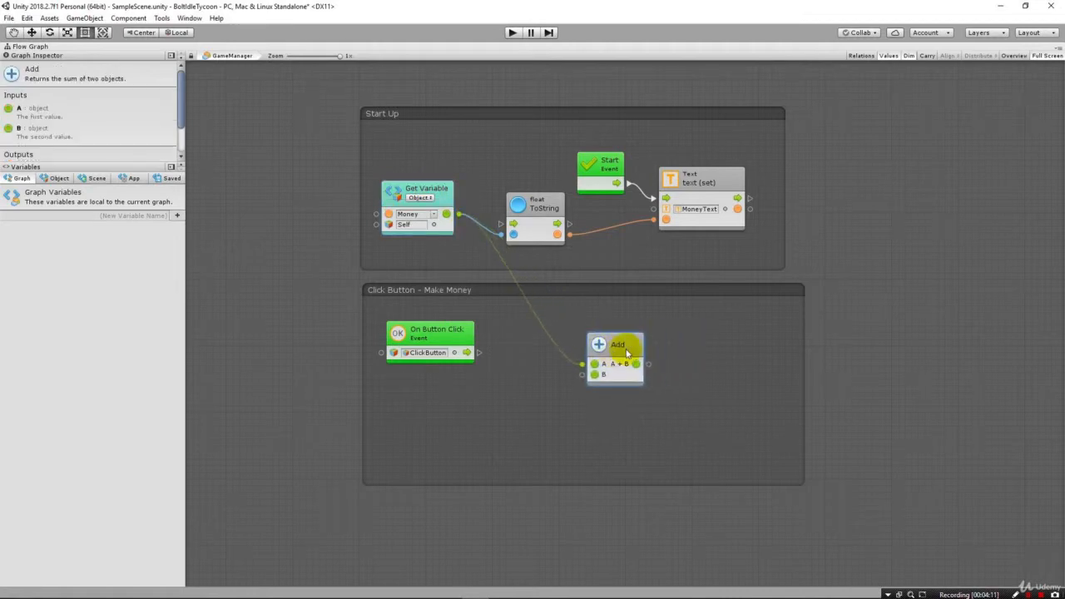
{"action": "left_click_drag", "start_coordinate": [596, 372], "coordinate": [519, 399]}
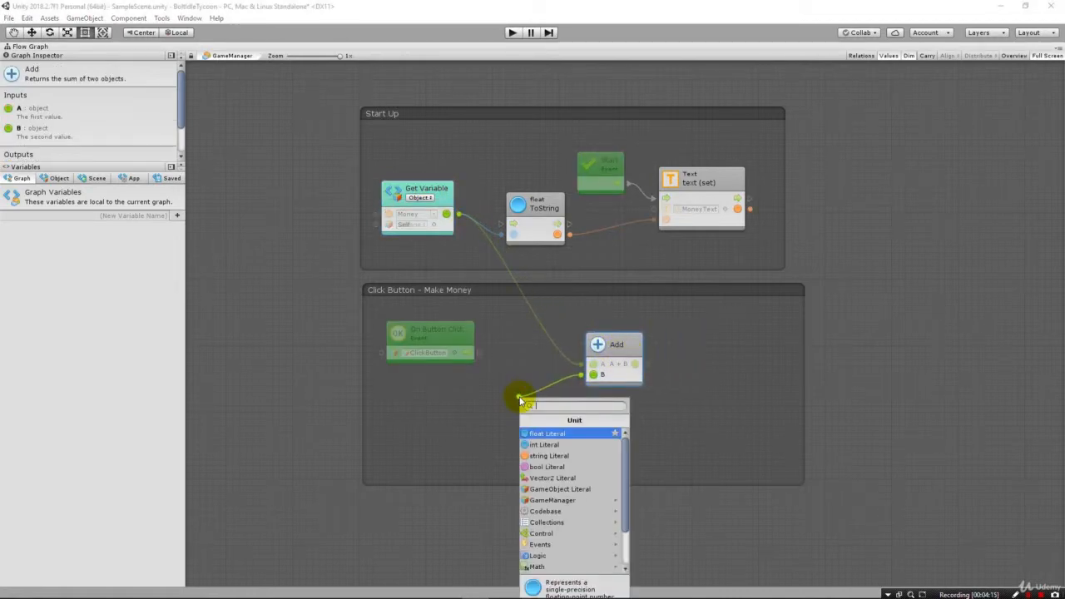
{"action": "mouse_move", "coordinate": [552, 439]}
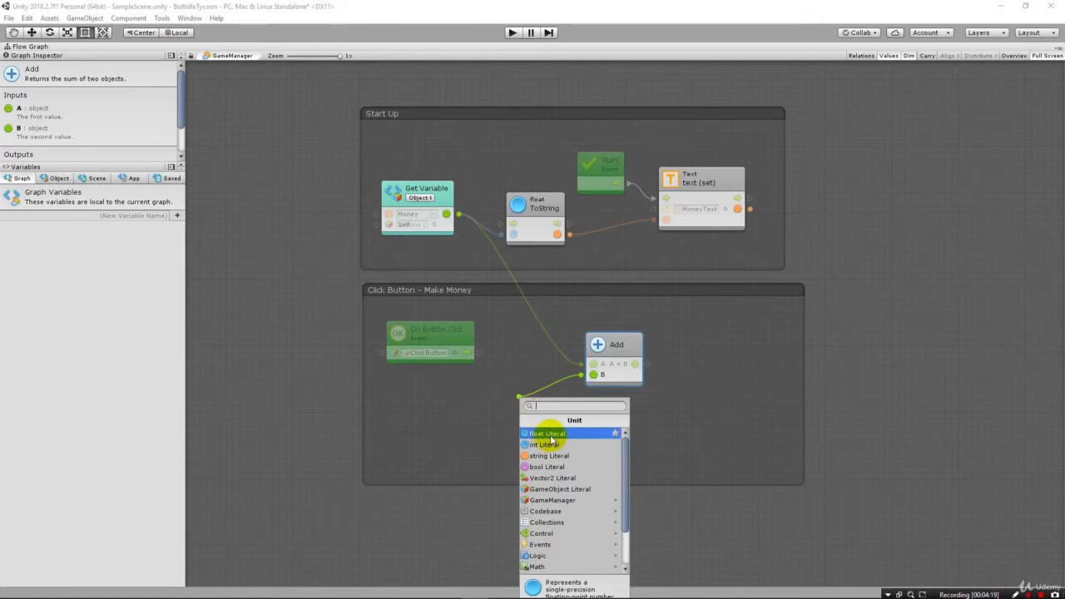
Step: Give Add input B a Float literal and pull a new connection from the Add result
{"action": "left_click", "coordinate": [546, 432]}
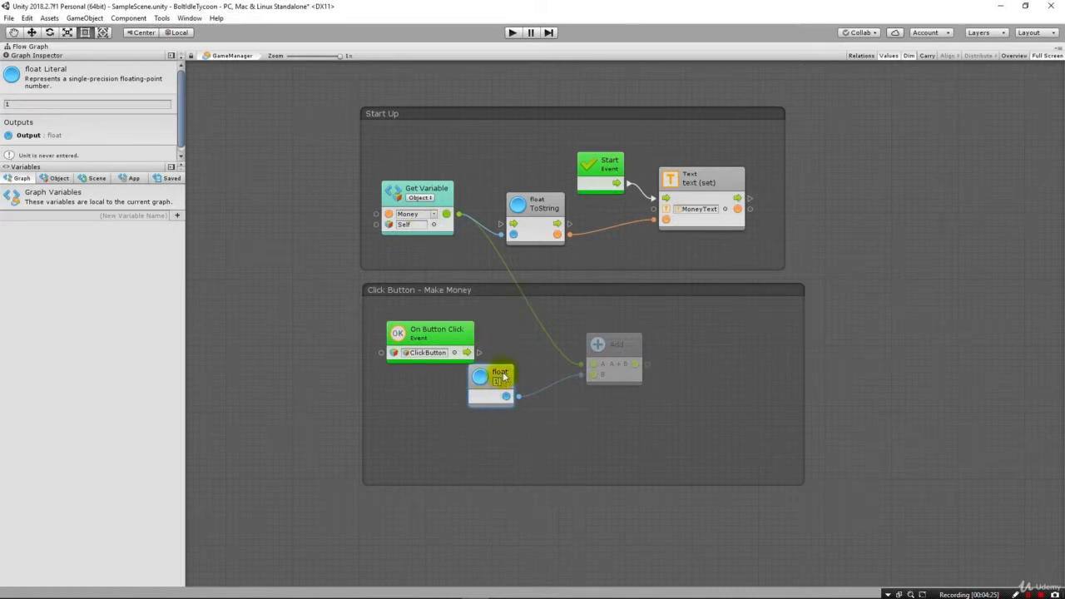
{"action": "left_click_drag", "start_coordinate": [490, 382], "coordinate": [532, 419]}
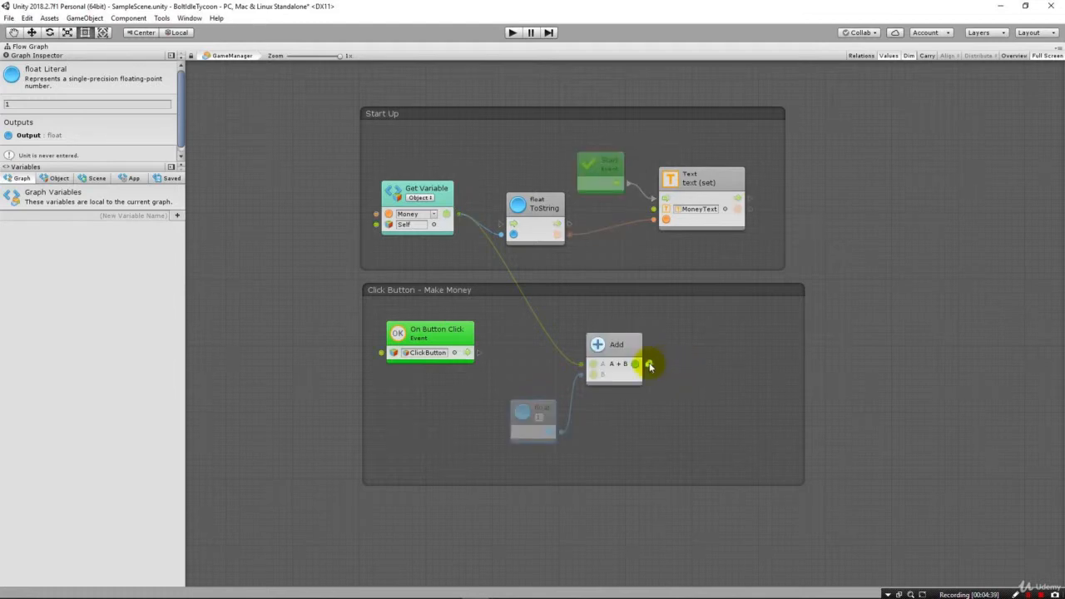
{"action": "left_click_drag", "start_coordinate": [636, 364], "coordinate": [699, 364]}
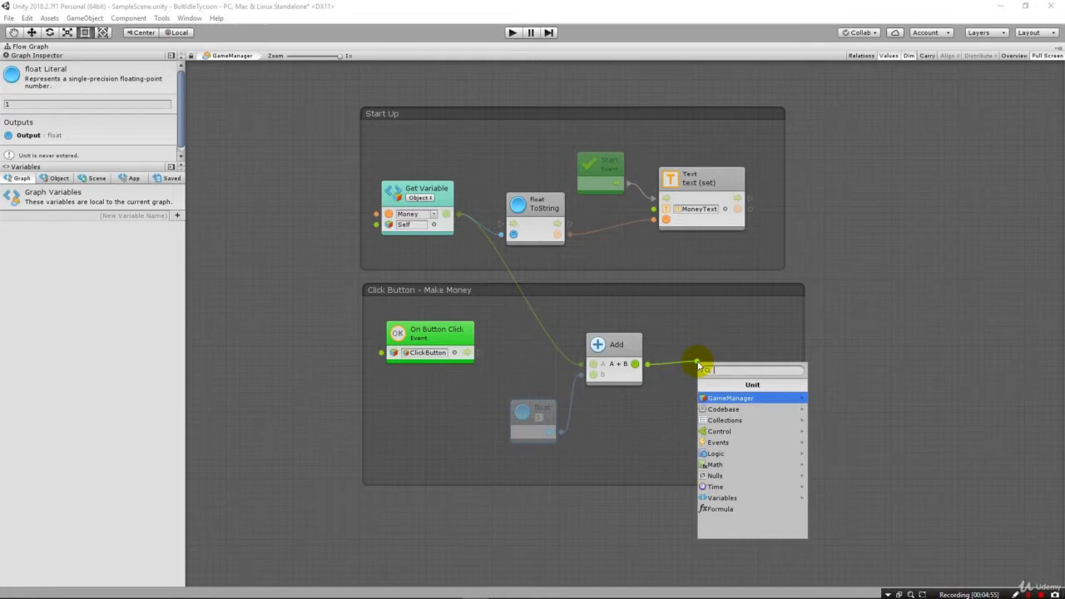
Step: Add a Set Variable unit taking the Add result, found via 'set' search
{"action": "type", "text": "set varia"}
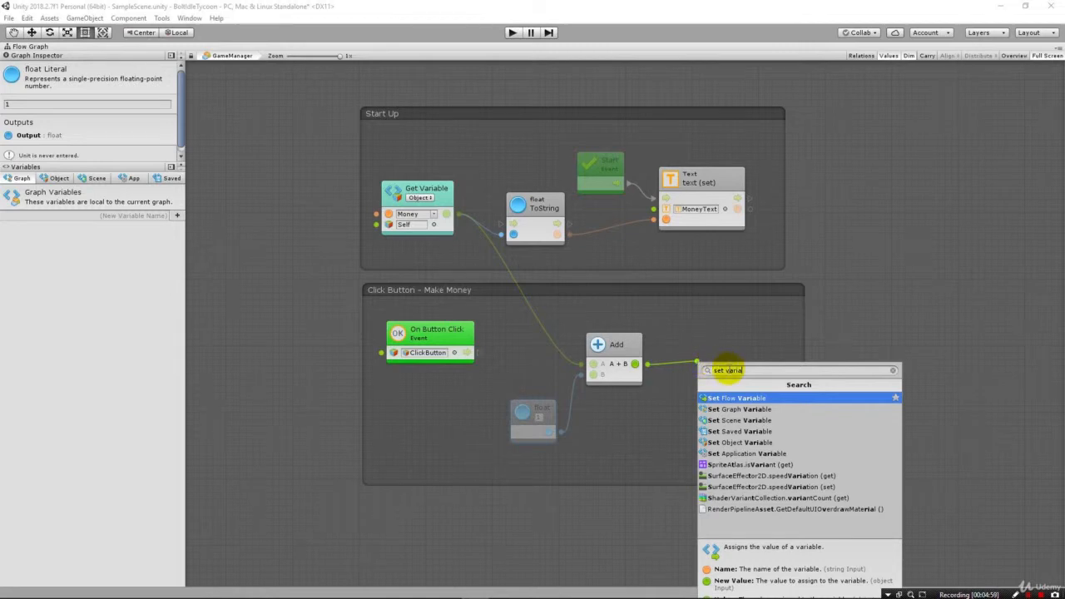
{"action": "type", "text": "set"}
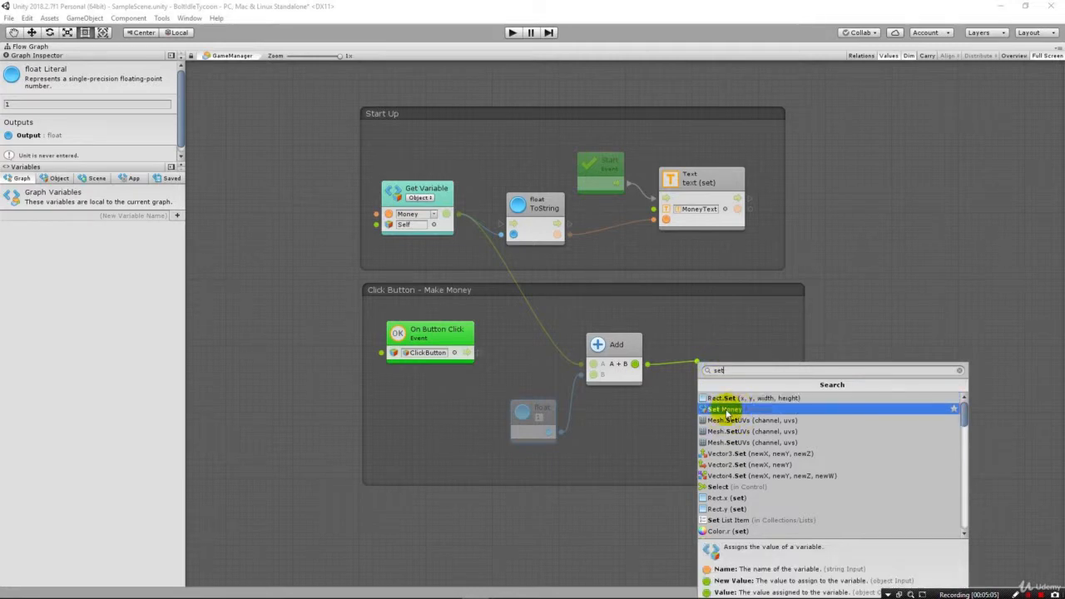
{"action": "left_click", "coordinate": [725, 409]}
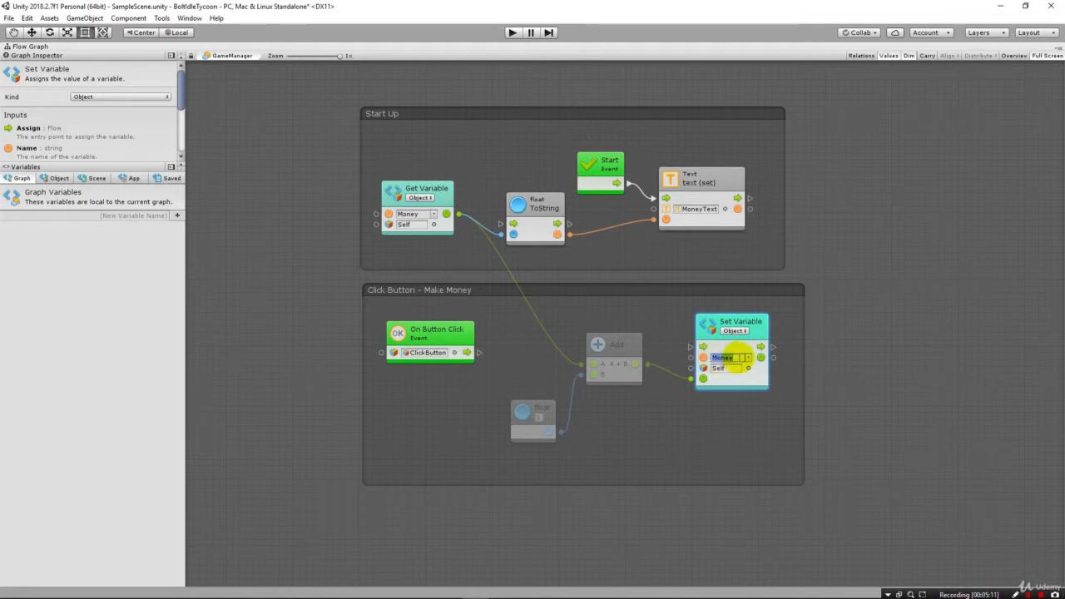
Step: Assign the Set Variable to Money and link its flow output to the To String unit
{"action": "left_click", "coordinate": [732, 369]}
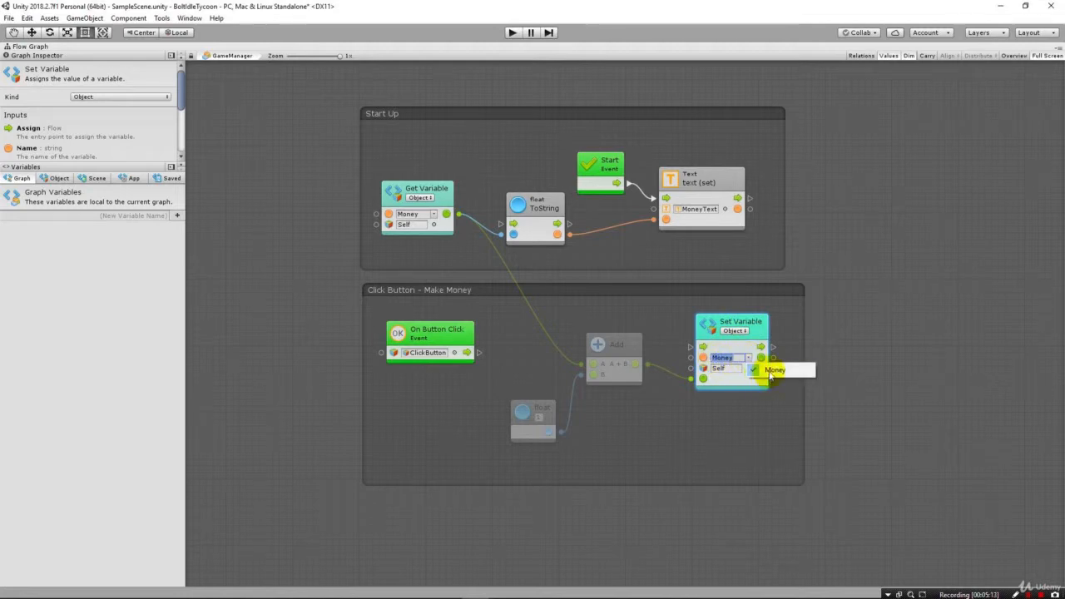
{"action": "left_click", "coordinate": [773, 370]}
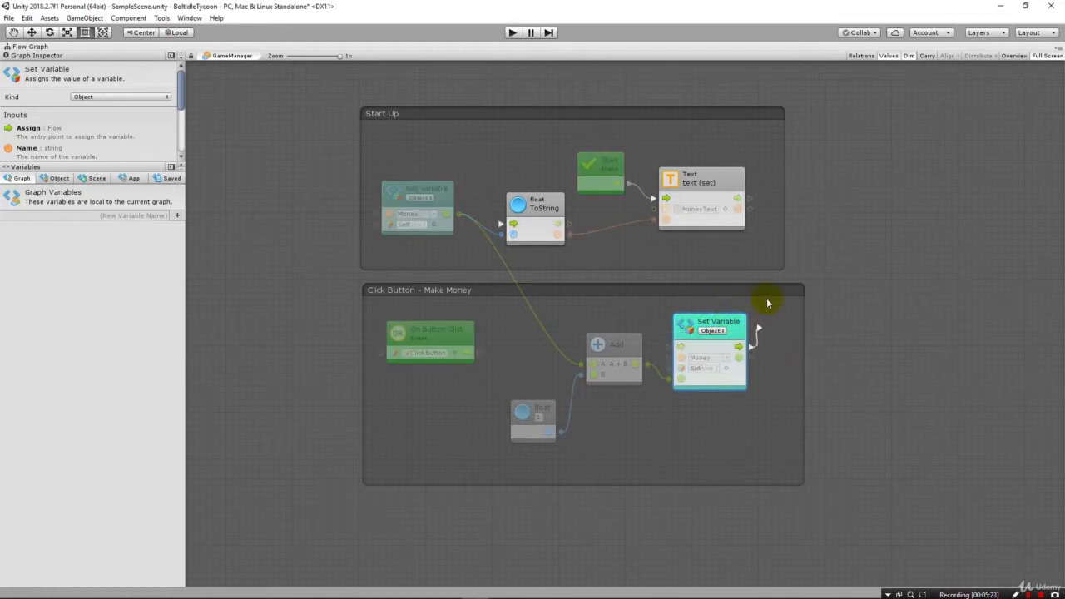
{"action": "left_click_drag", "start_coordinate": [756, 344], "coordinate": [499, 224]}
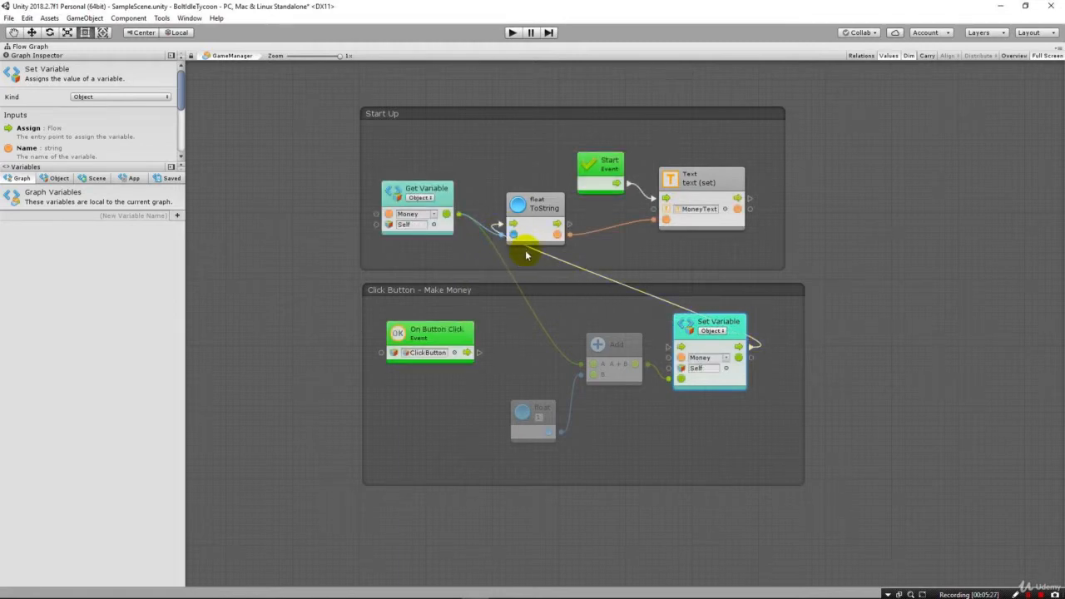
{"action": "mouse_move", "coordinate": [699, 180]}
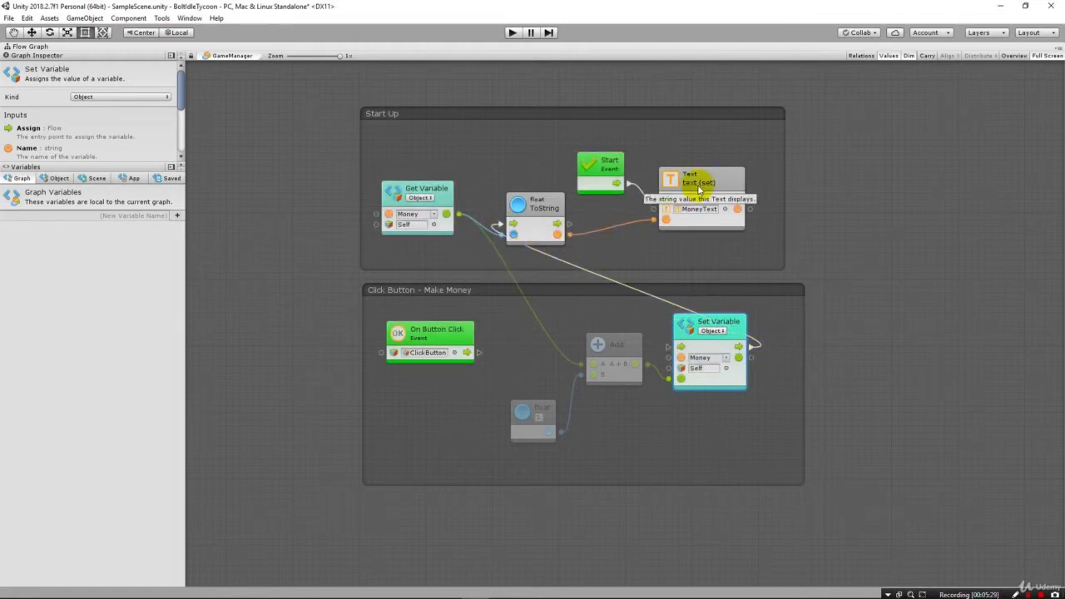
Step: Wire On Button Click's flow into Set Variable and tidy the Float, Add and Set Variable units
{"action": "left_click", "coordinate": [535, 203]}
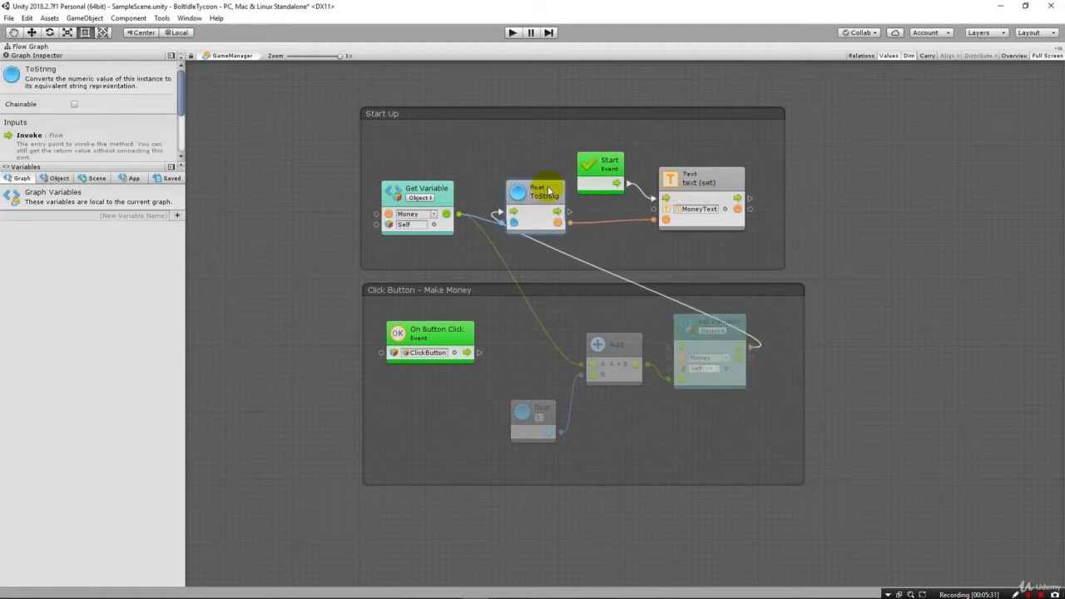
{"action": "left_click", "coordinate": [614, 344]}
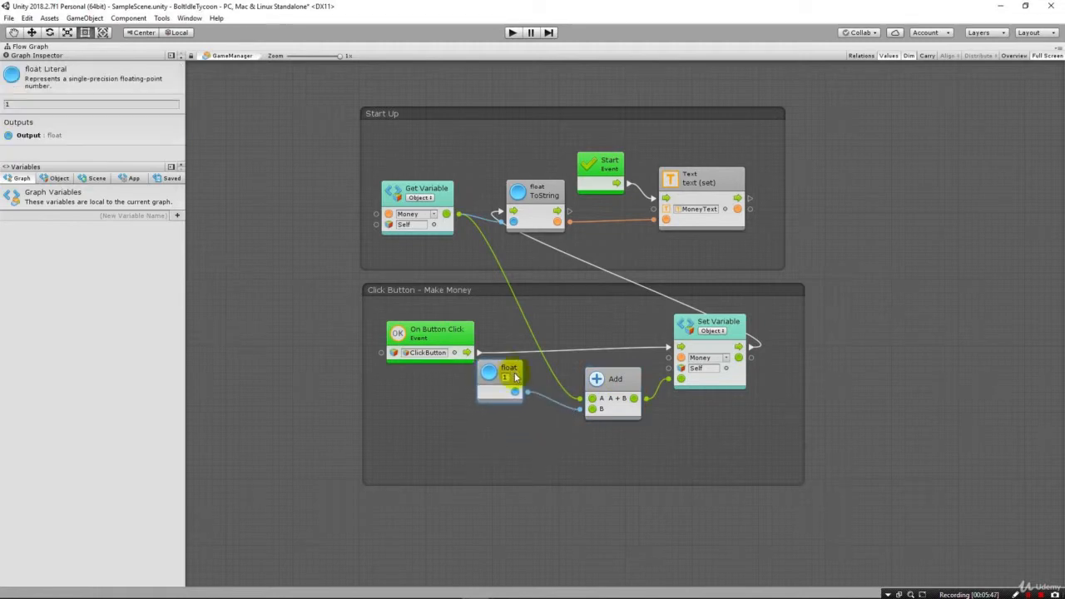
{"action": "left_click", "coordinate": [436, 332]}
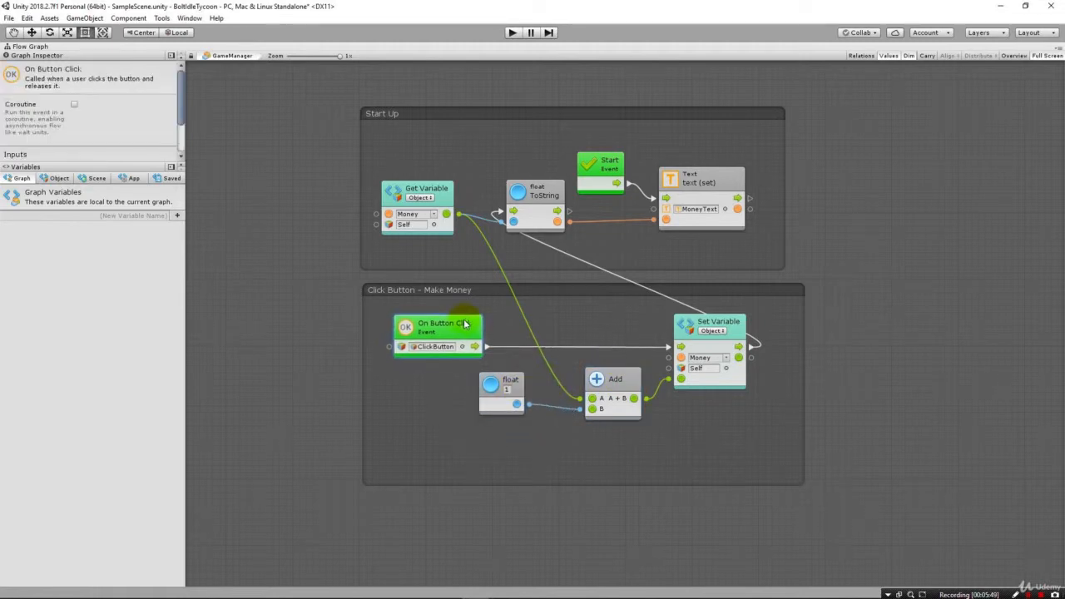
{"action": "mouse_move", "coordinate": [446, 326]}
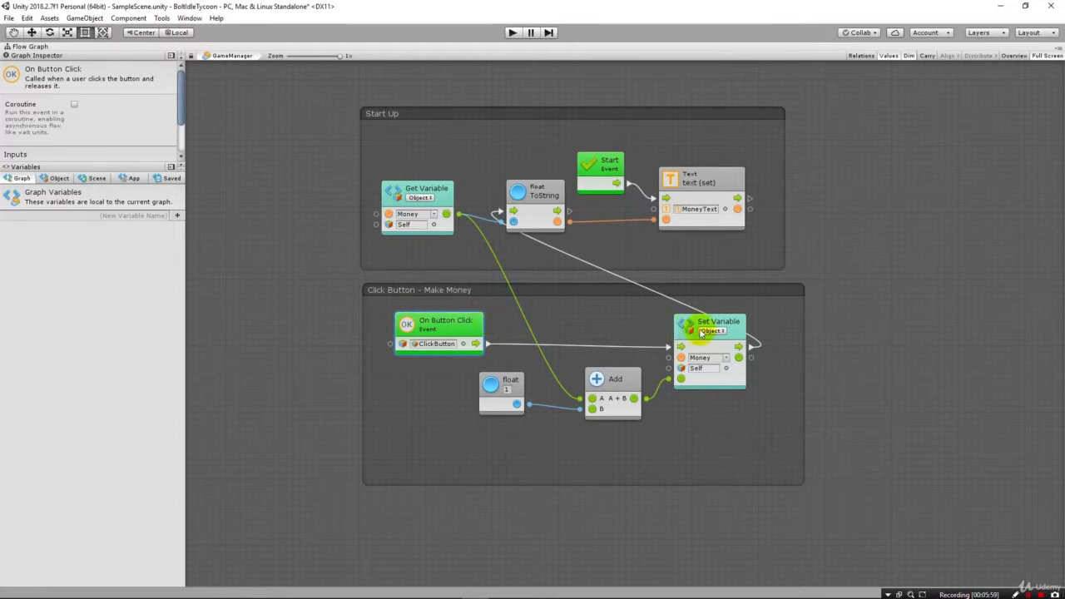
{"action": "left_click", "coordinate": [709, 325]}
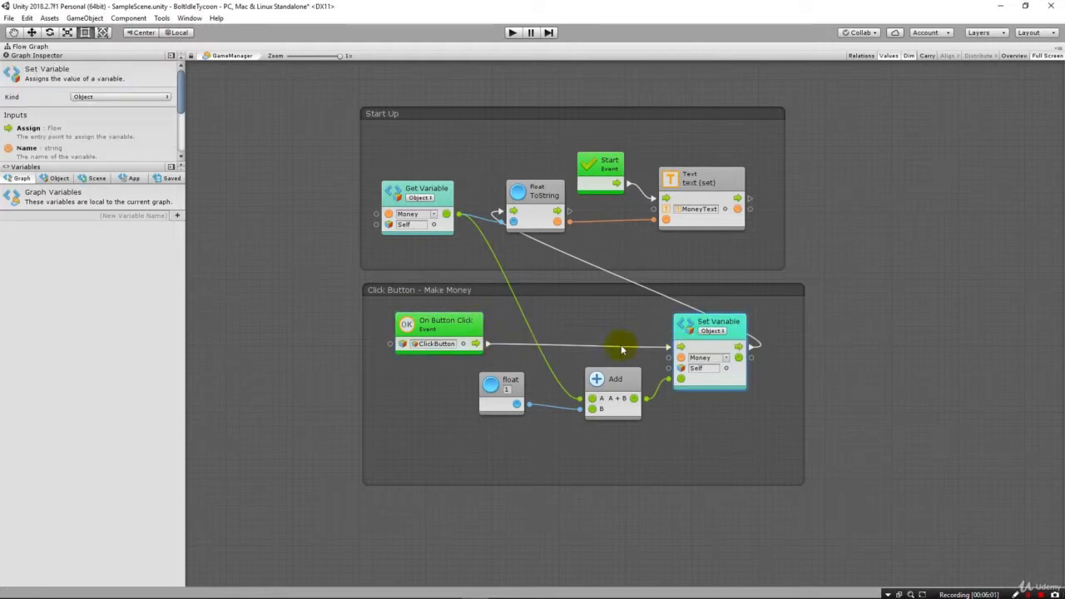
{"action": "mouse_move", "coordinate": [669, 329]}
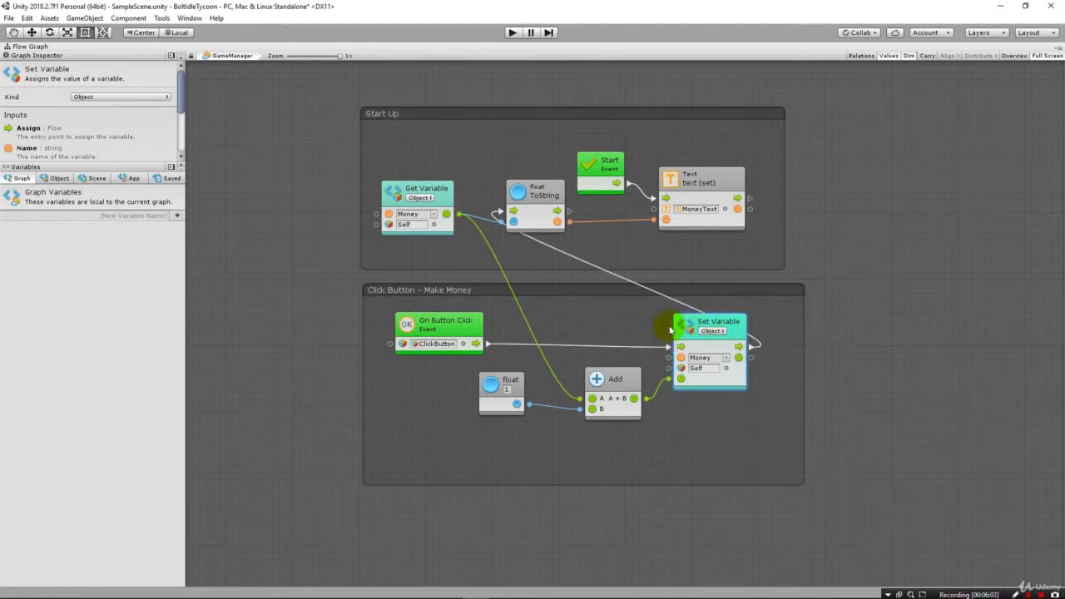
{"action": "mouse_move", "coordinate": [712, 316]}
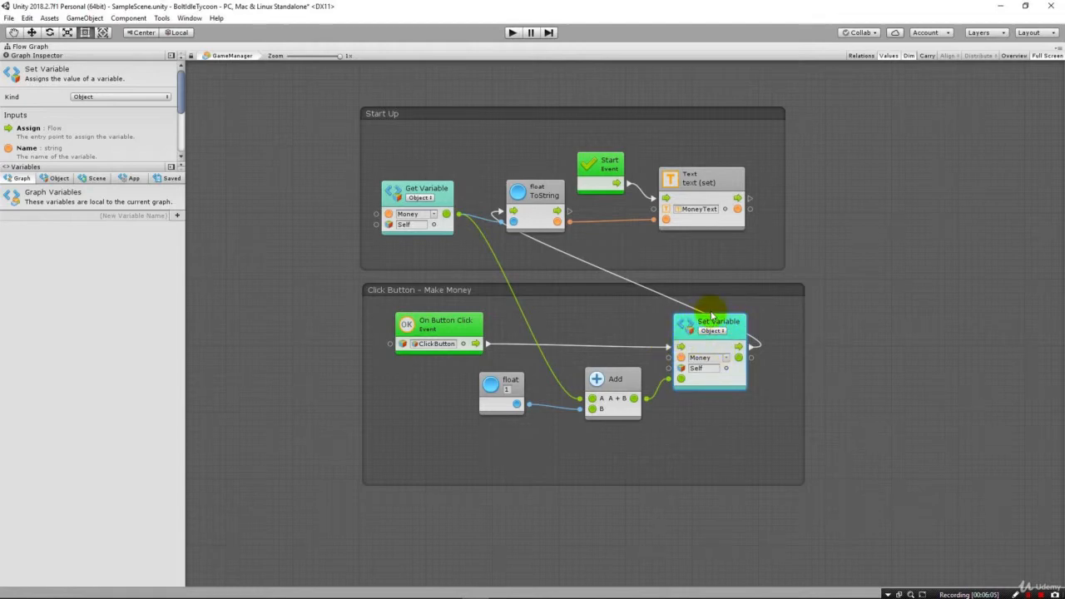
{"action": "mouse_move", "coordinate": [614, 379]}
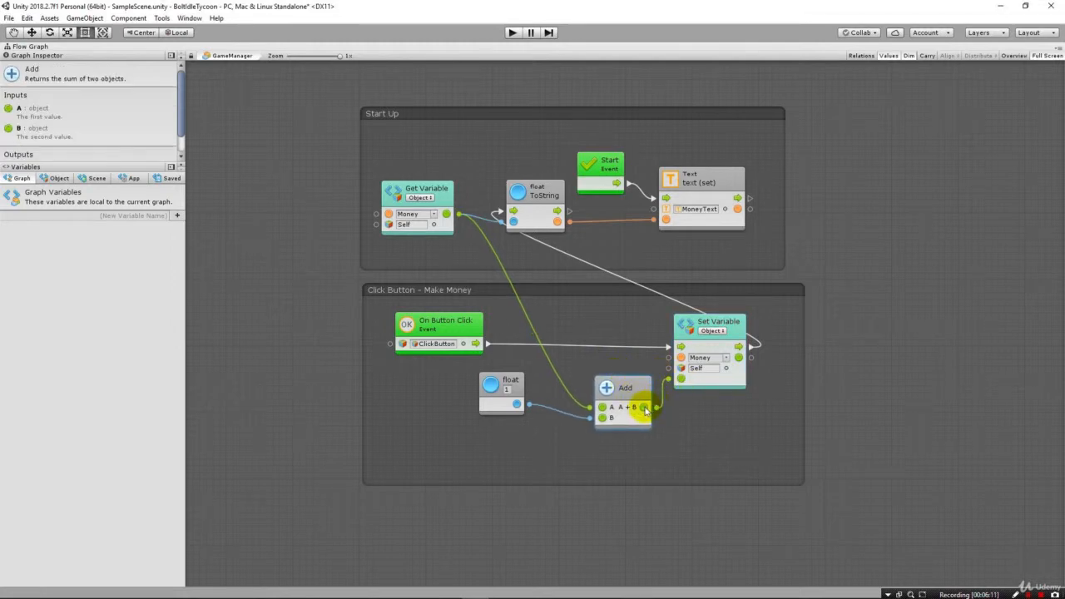
{"action": "mouse_move", "coordinate": [565, 357]}
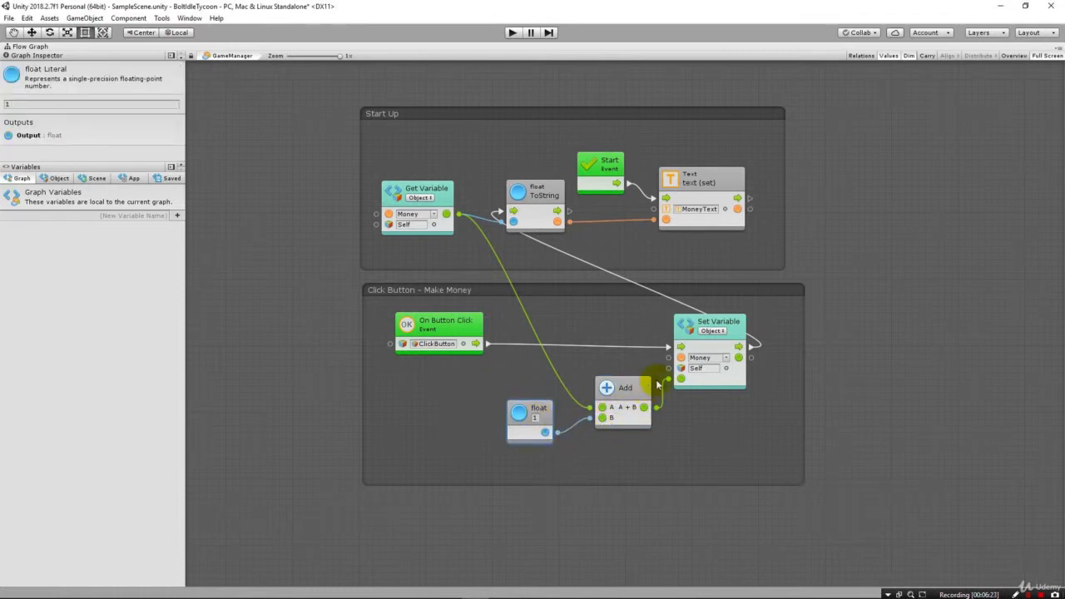
{"action": "left_click", "coordinate": [702, 358]}
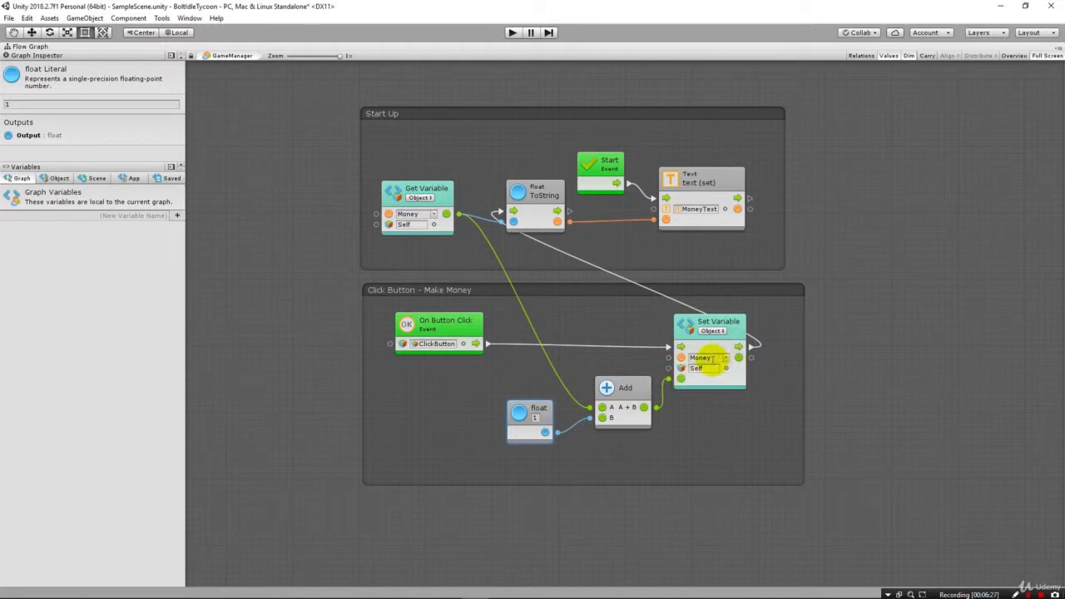
{"action": "mouse_move", "coordinate": [532, 219]}
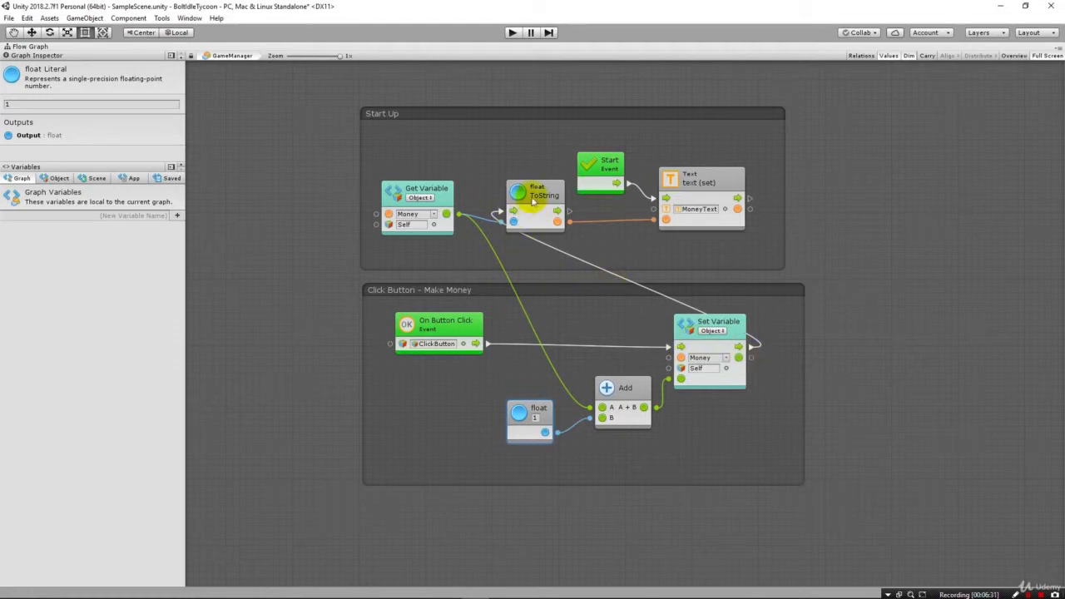
{"action": "mouse_move", "coordinate": [579, 182]}
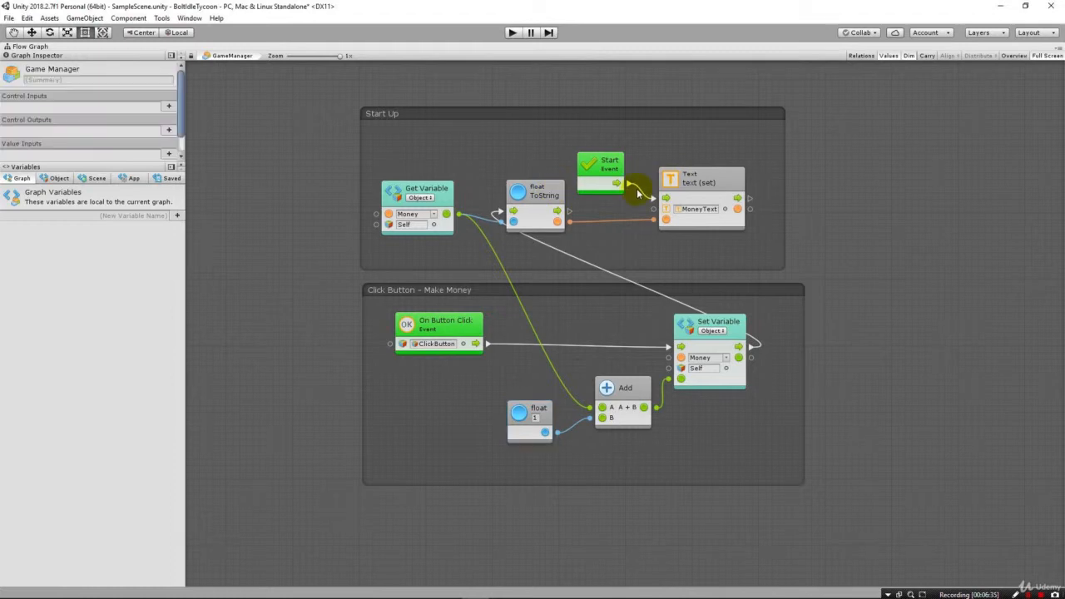
{"action": "left_click", "coordinate": [536, 196]}
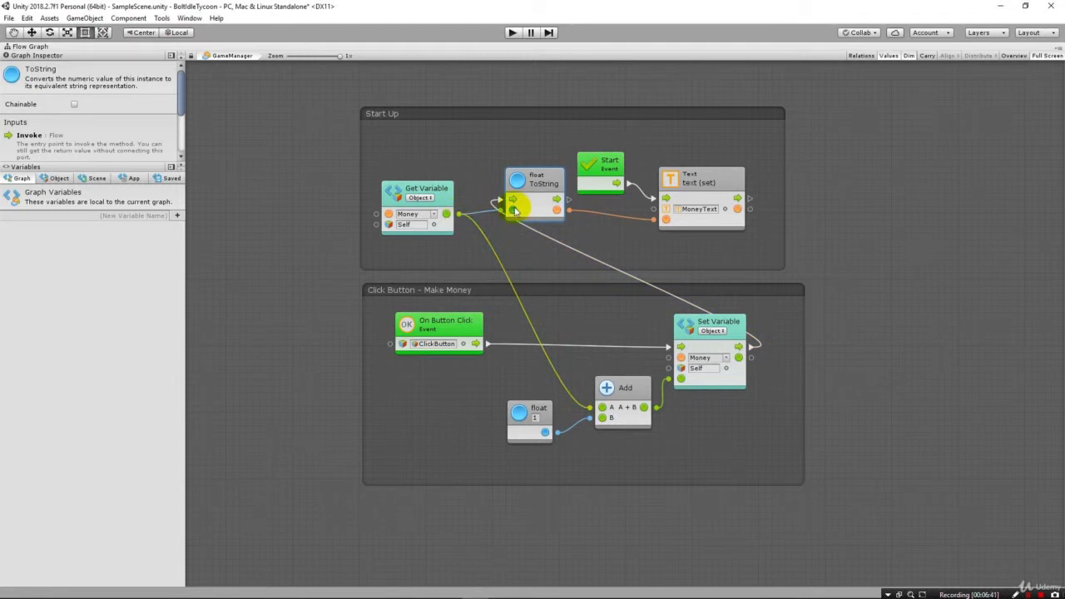
{"action": "mouse_move", "coordinate": [509, 209]}
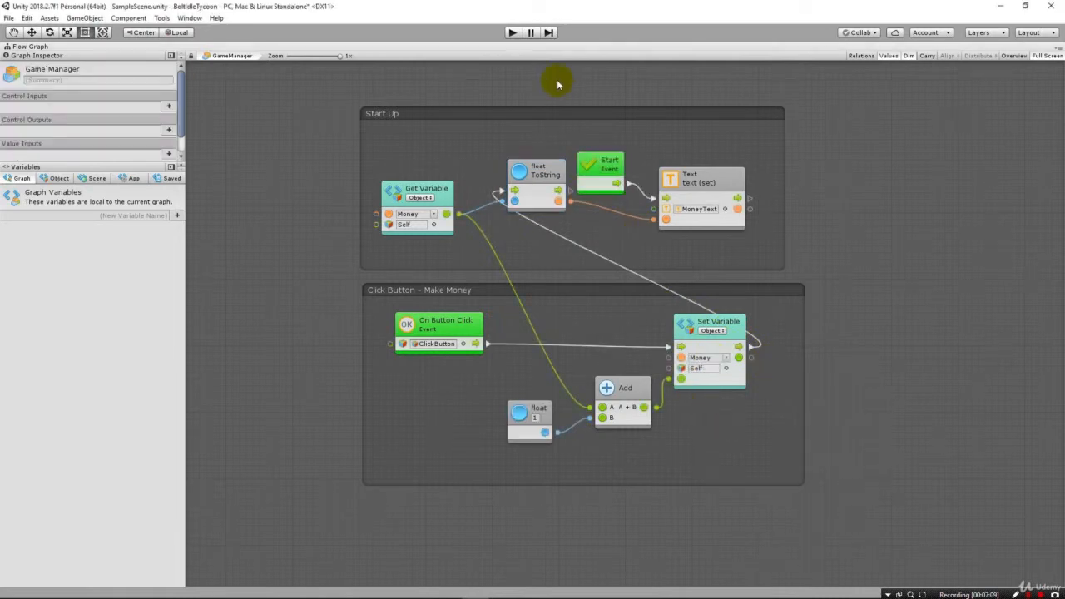
{"action": "left_click", "coordinate": [512, 33]}
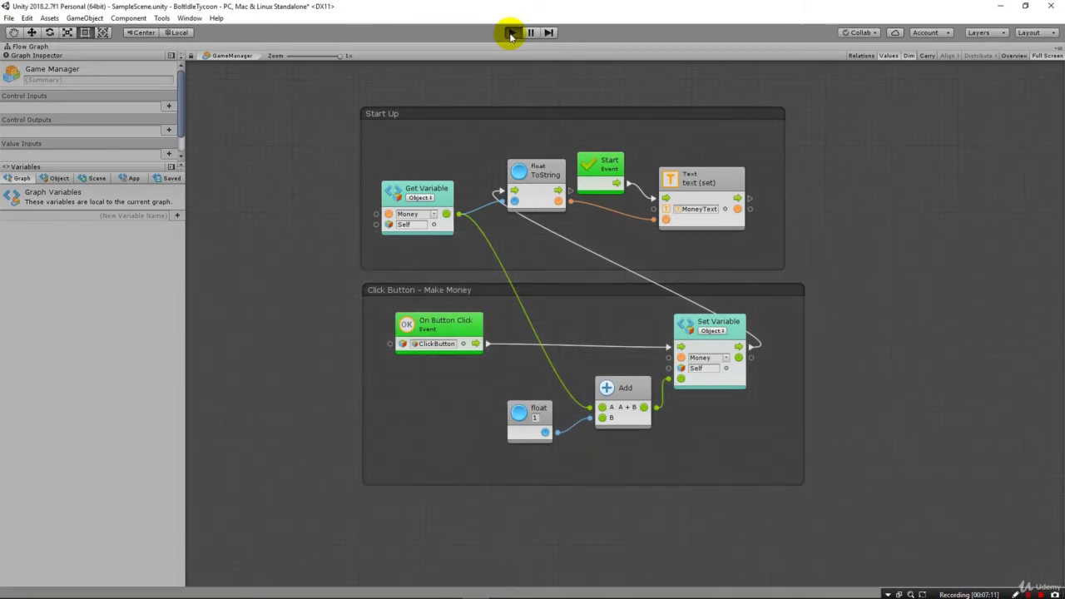
Step: Start Play mode and switch to the Game view
{"action": "left_click", "coordinate": [513, 33]}
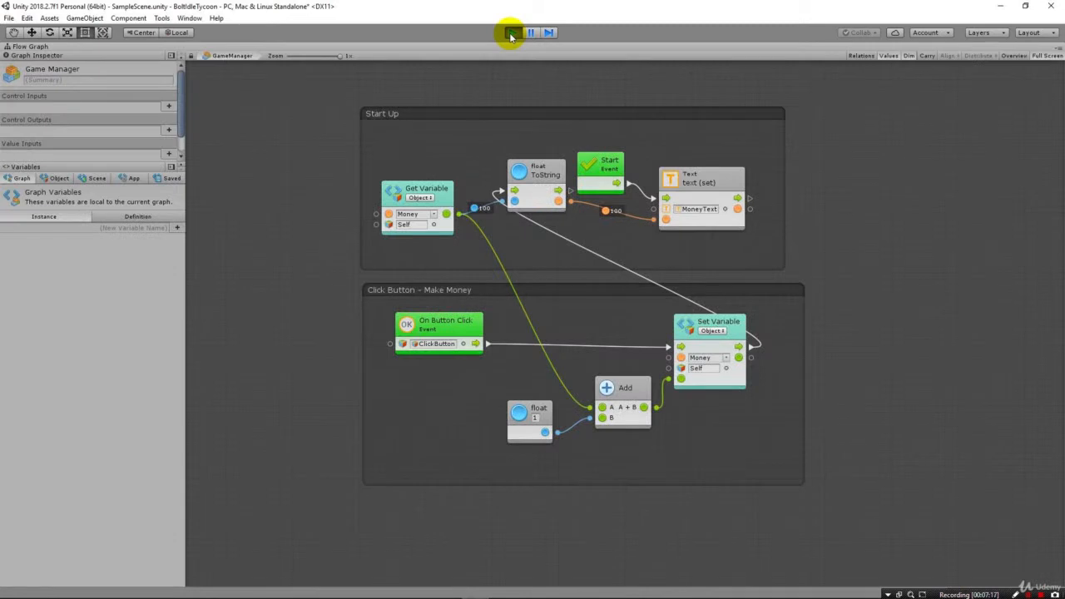
{"action": "left_click", "coordinate": [513, 33]}
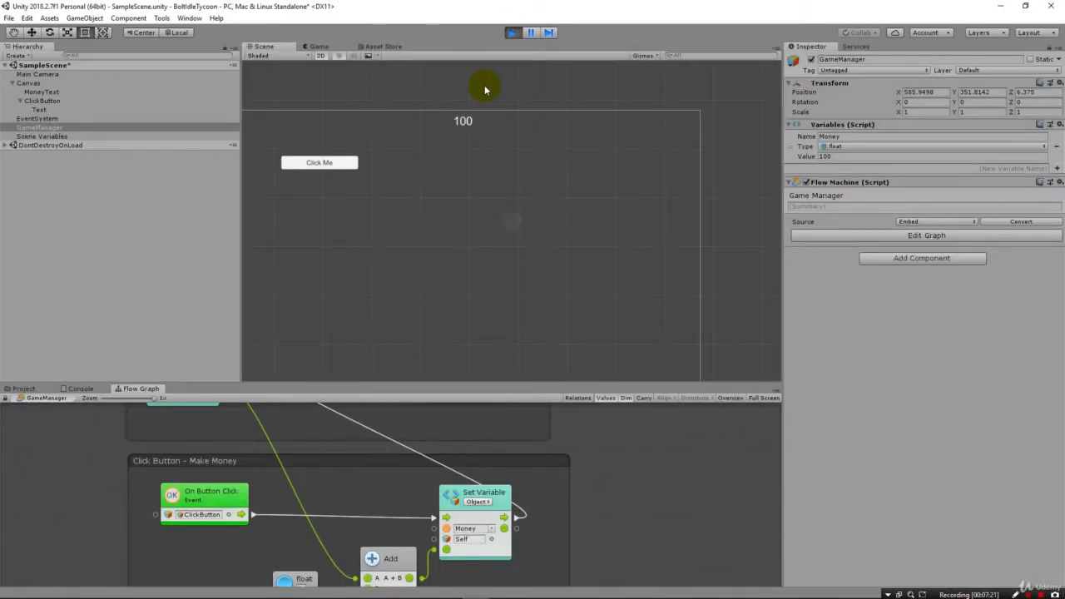
{"action": "mouse_move", "coordinate": [596, 369]}
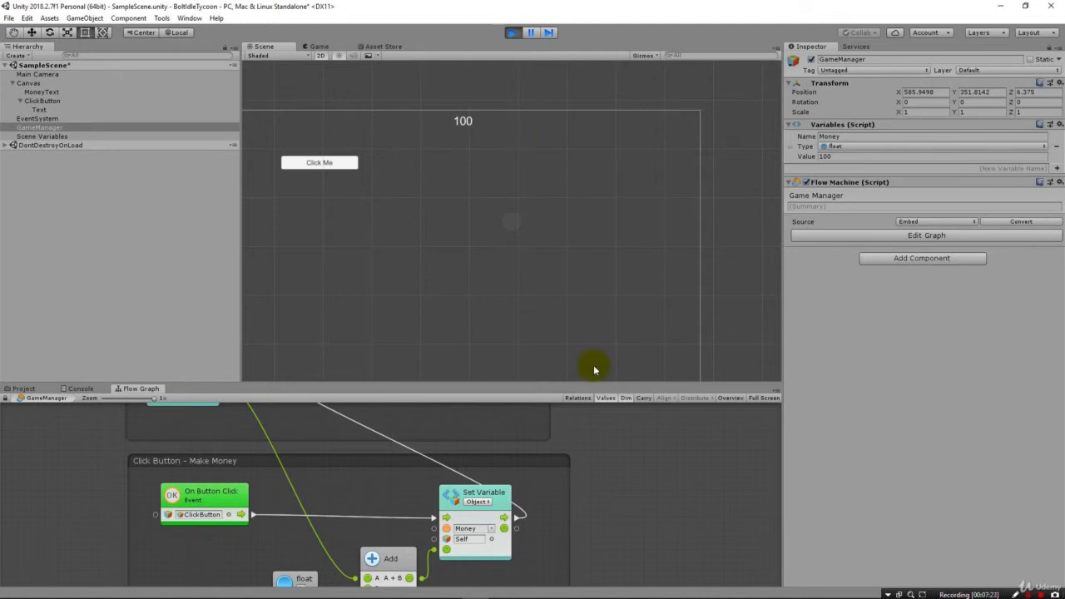
{"action": "mouse_move", "coordinate": [165, 439]}
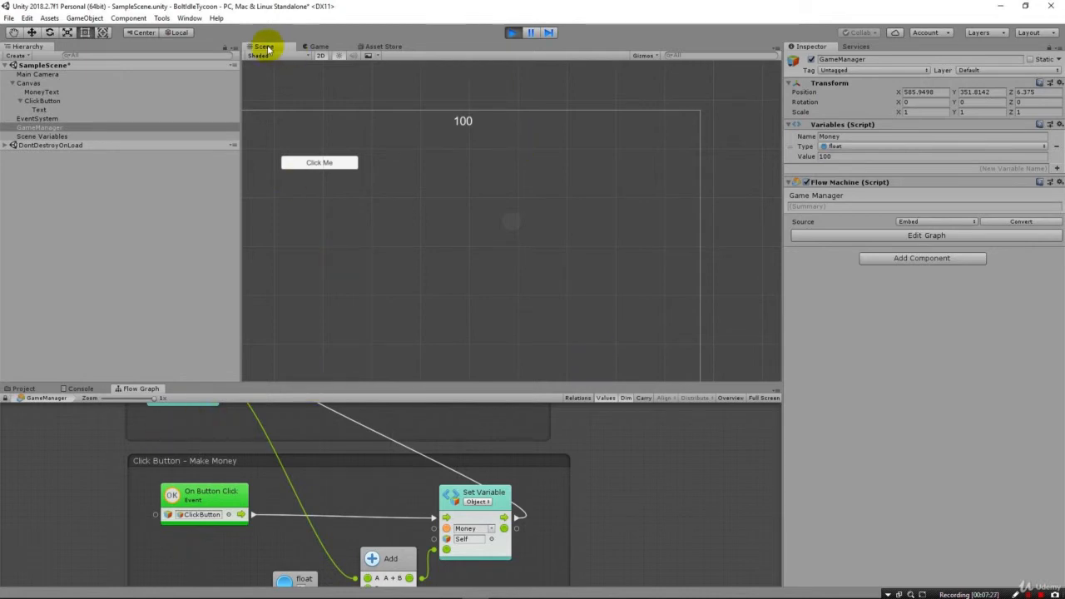
{"action": "left_click", "coordinate": [318, 47]}
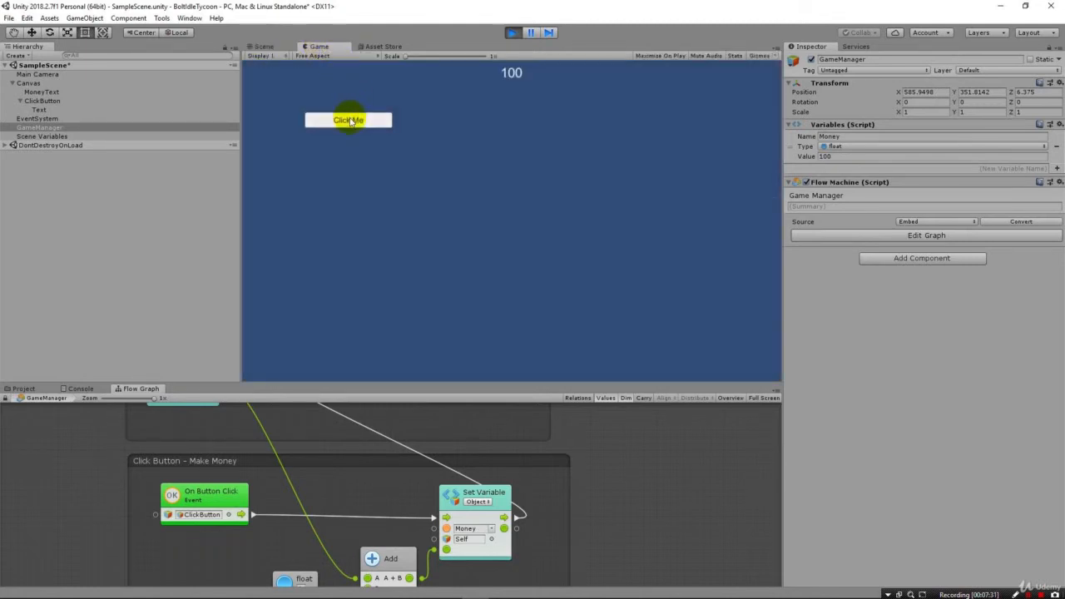
Step: Press Click Me three times, raising Money to 104 while the text still reads 100
{"action": "left_click", "coordinate": [348, 120]}
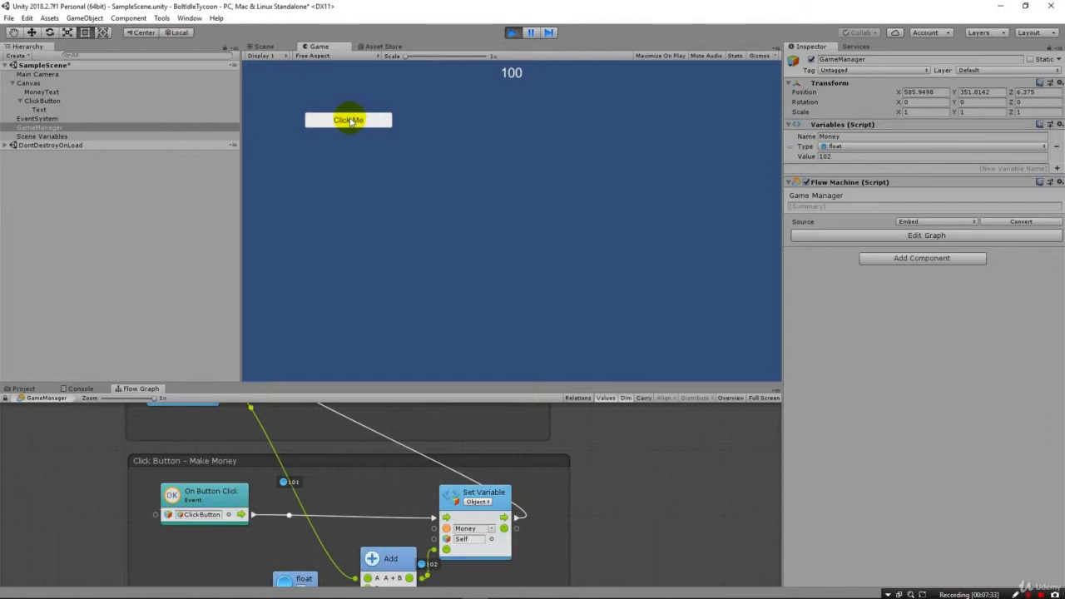
{"action": "left_click", "coordinate": [348, 119]}
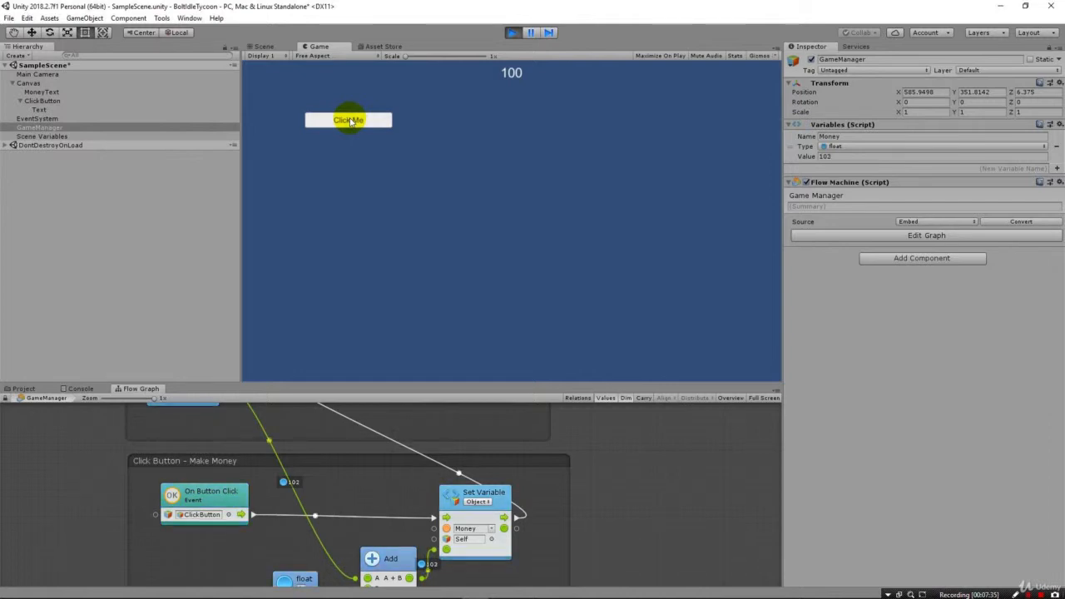
{"action": "left_click", "coordinate": [348, 120]}
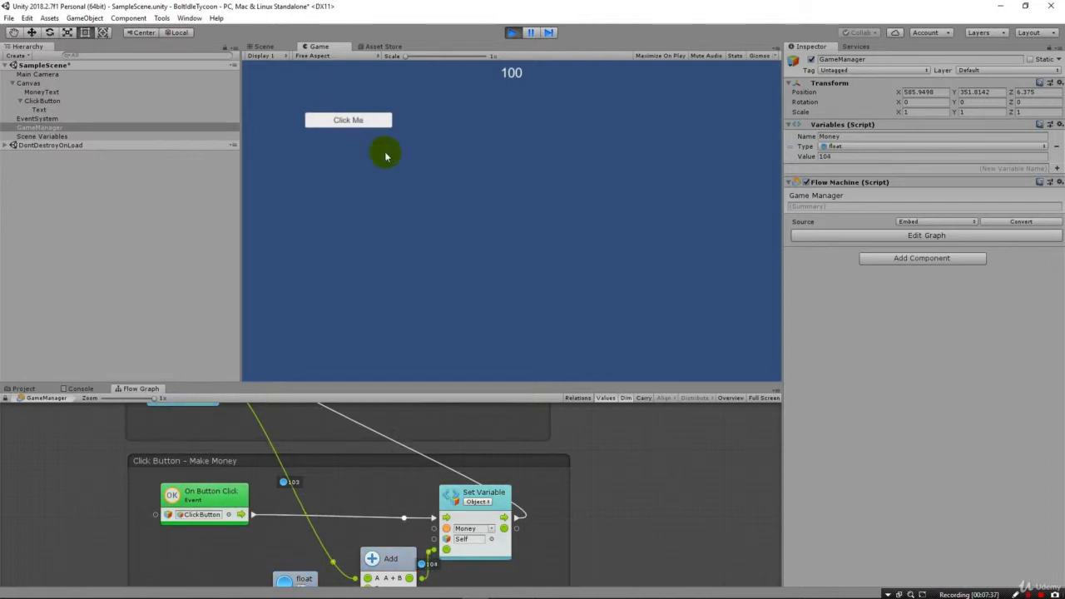
{"action": "mouse_move", "coordinate": [552, 429]}
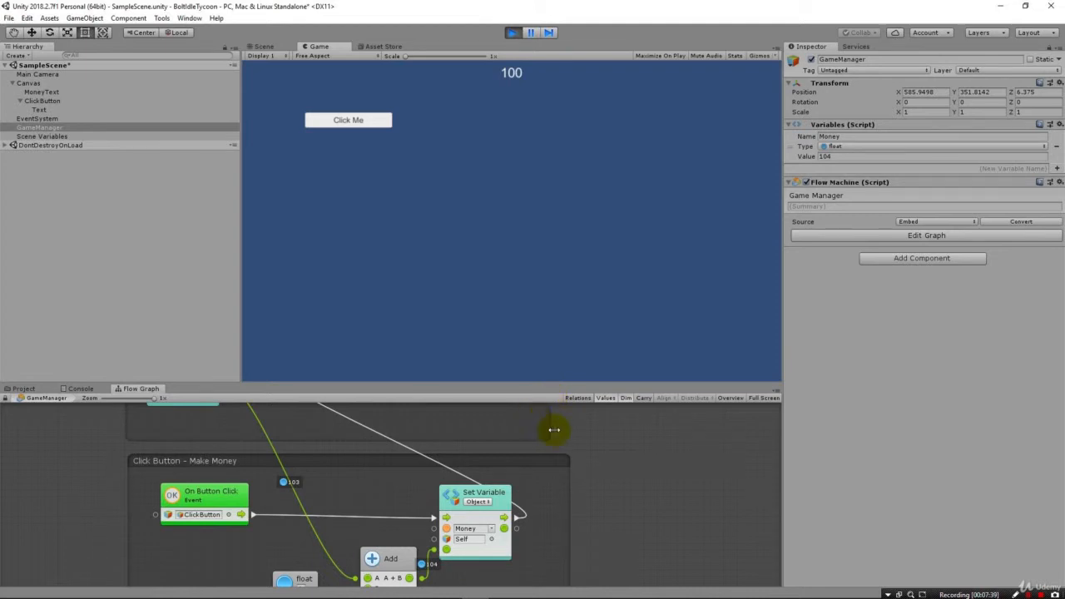
{"action": "mouse_move", "coordinate": [573, 439]}
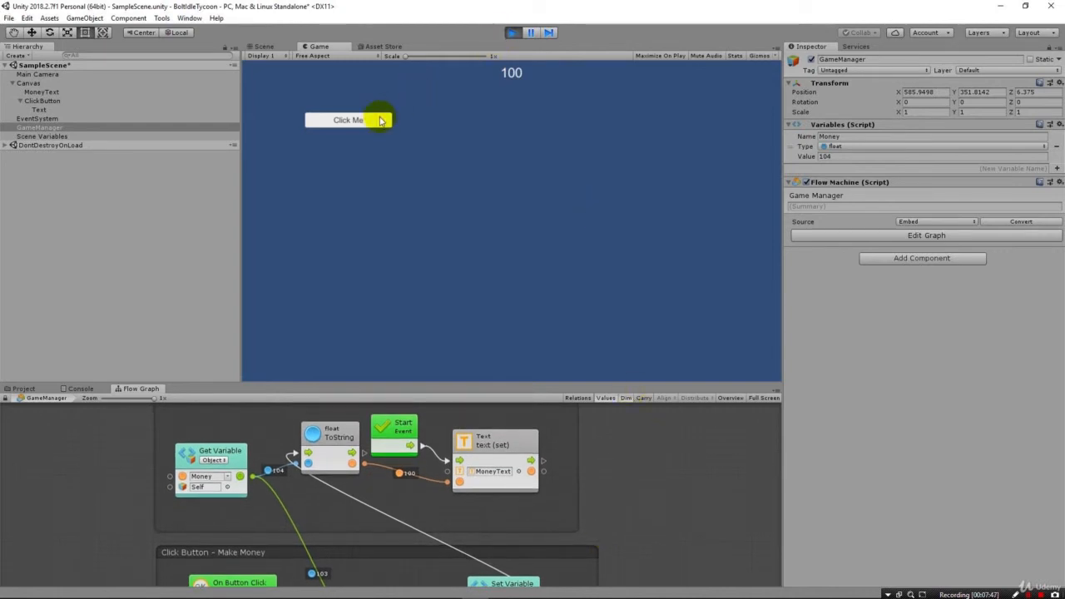
Step: Stop the game, review the Start Up group connections, and run Play mode again
{"action": "left_click", "coordinate": [348, 120]}
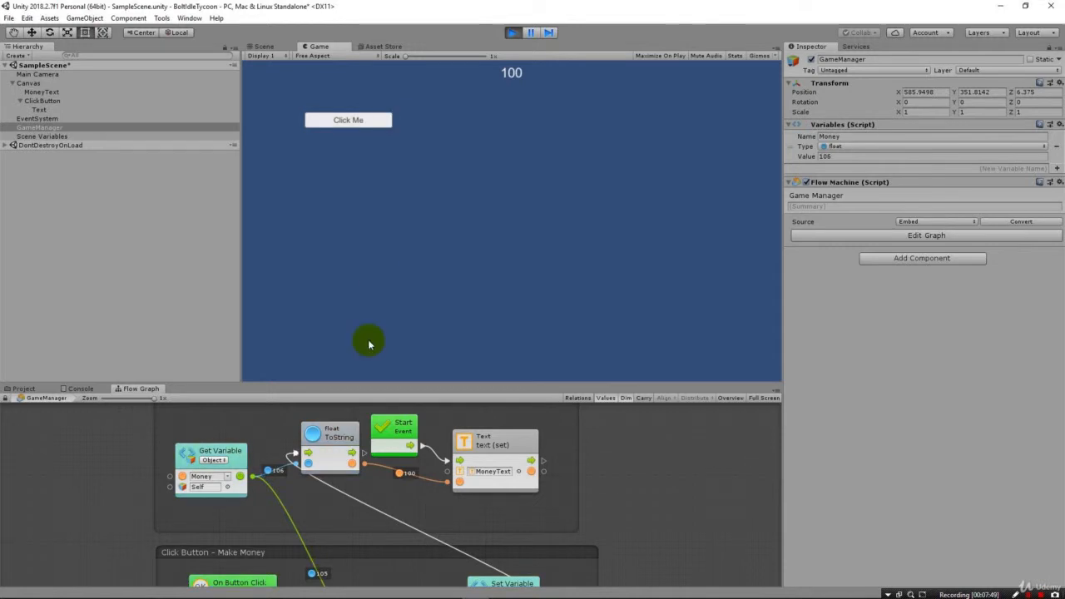
{"action": "mouse_move", "coordinate": [512, 134]}
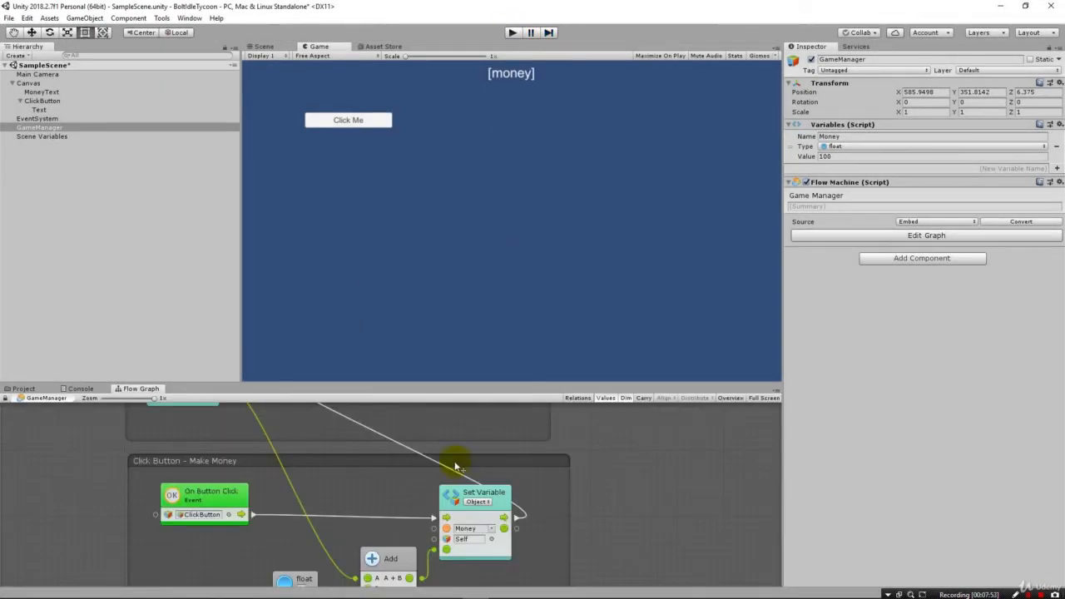
{"action": "mouse_move", "coordinate": [635, 446]}
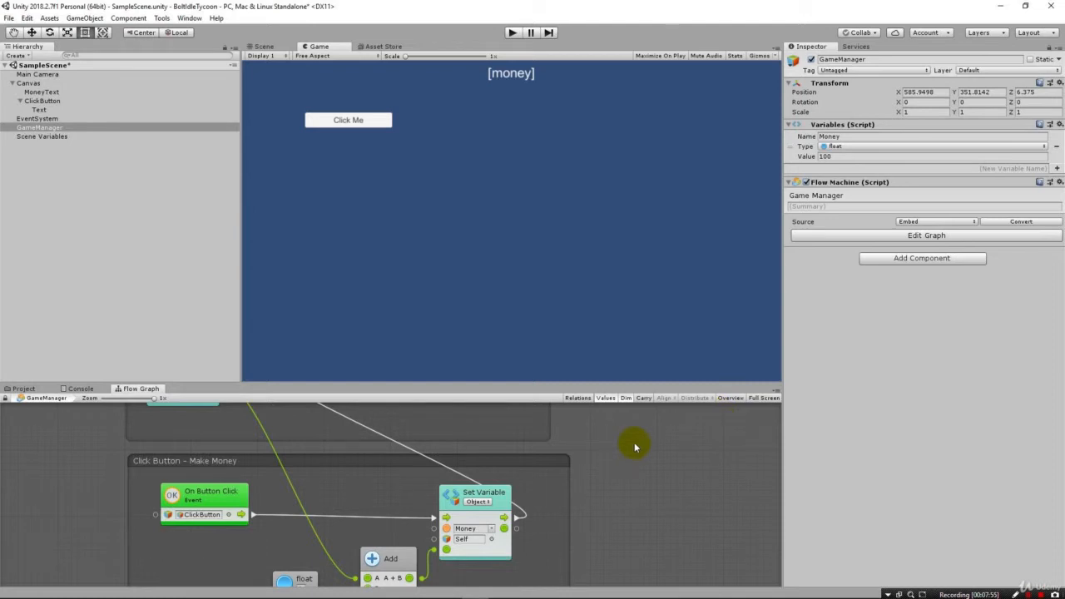
{"action": "left_click", "coordinate": [516, 502]}
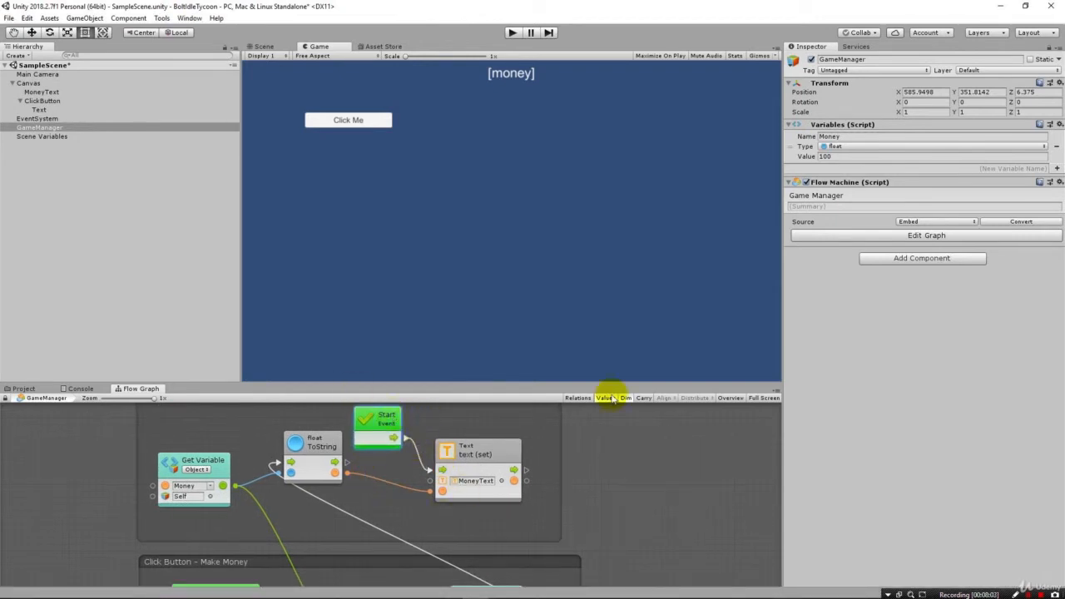
{"action": "mouse_move", "coordinate": [419, 466]}
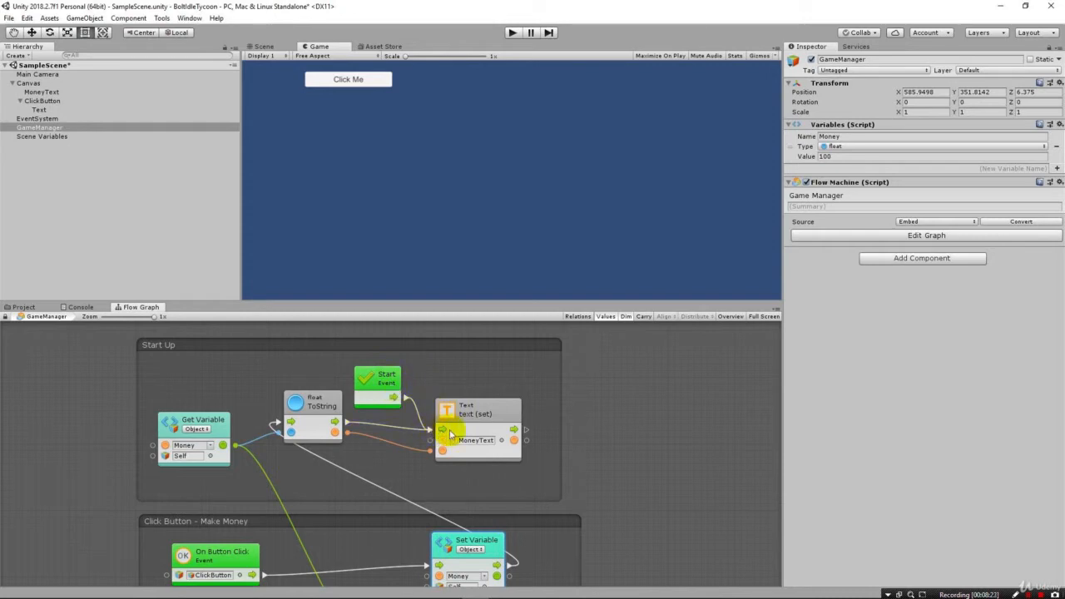
{"action": "left_click", "coordinate": [513, 33]}
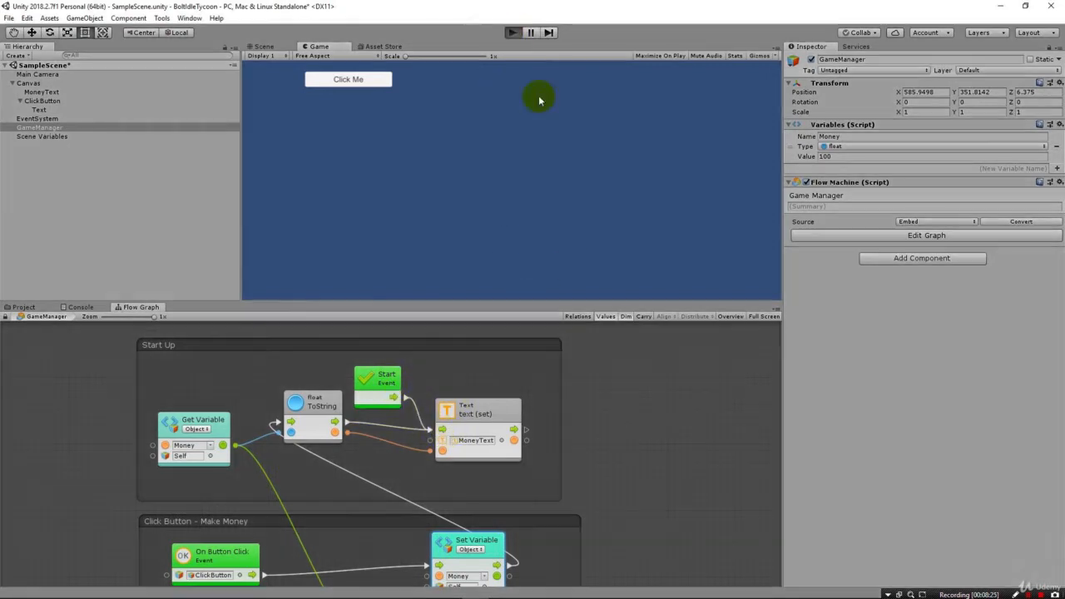
{"action": "mouse_move", "coordinate": [573, 303]}
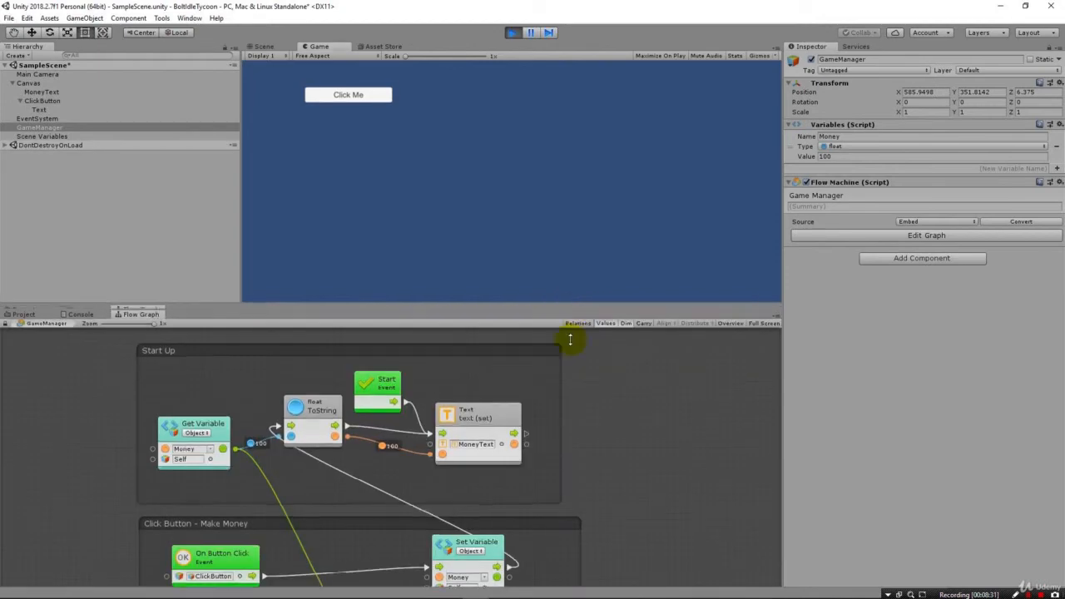
Step: Press Click Me repeatedly, watching the money text climb to 132, then stop the game
{"action": "left_click", "coordinate": [347, 130]}
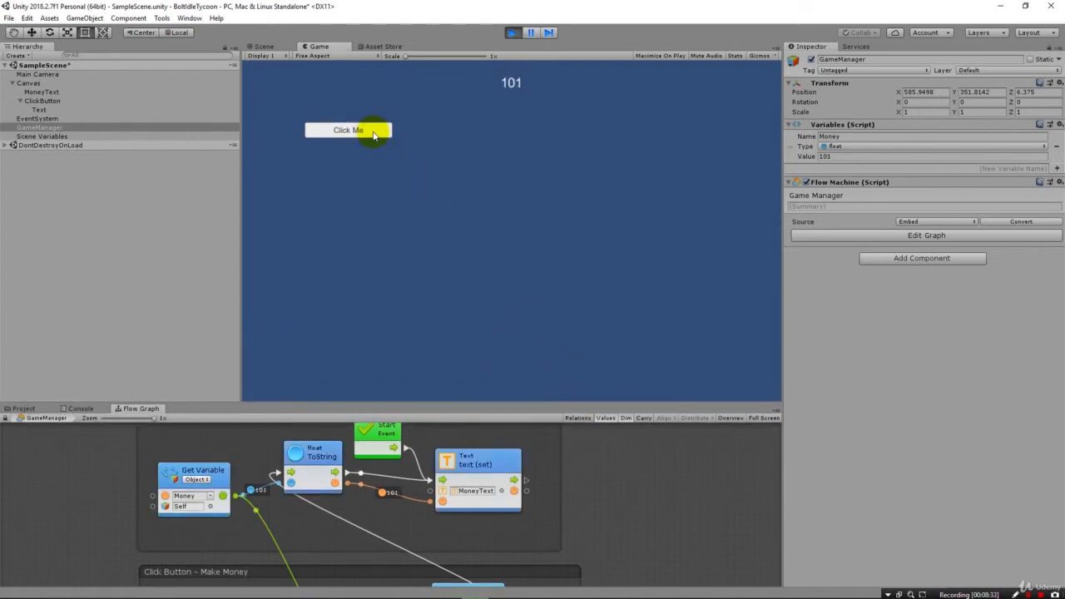
{"action": "left_click", "coordinate": [350, 130]}
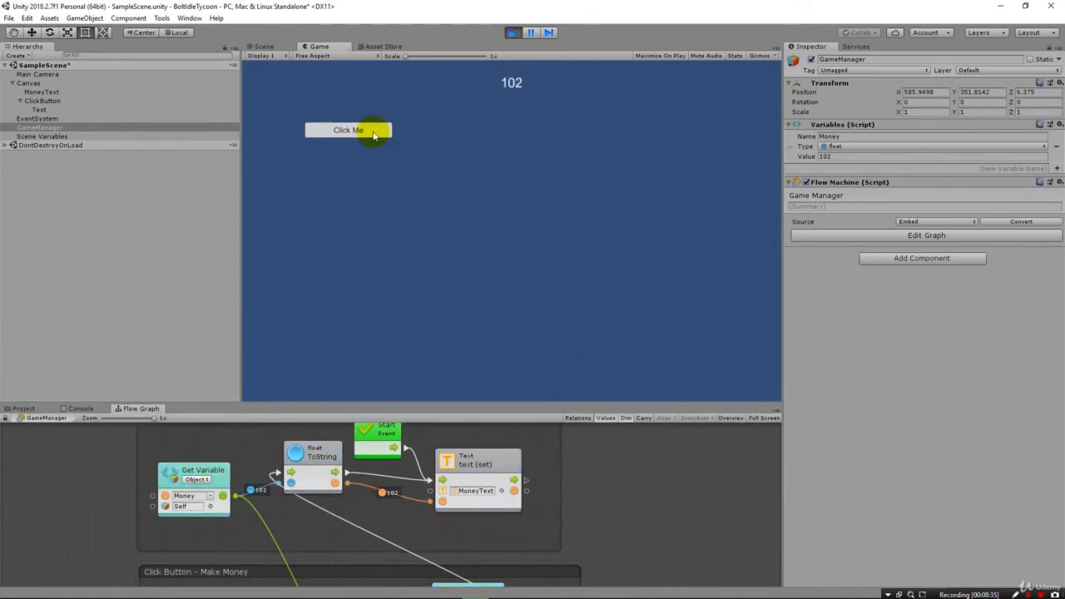
{"action": "left_click", "coordinate": [348, 130]}
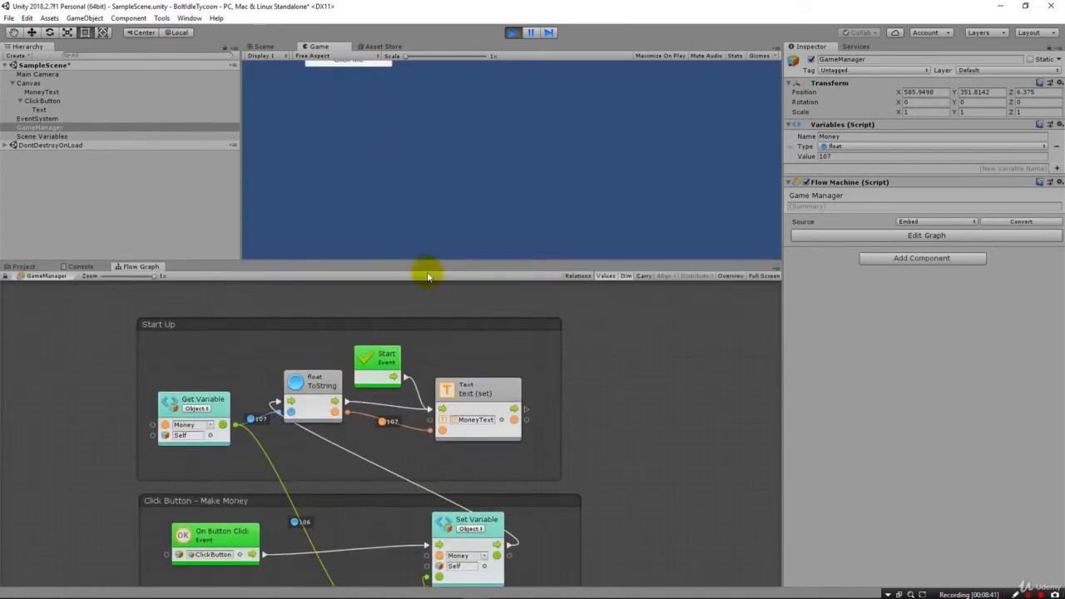
{"action": "mouse_move", "coordinate": [453, 80]}
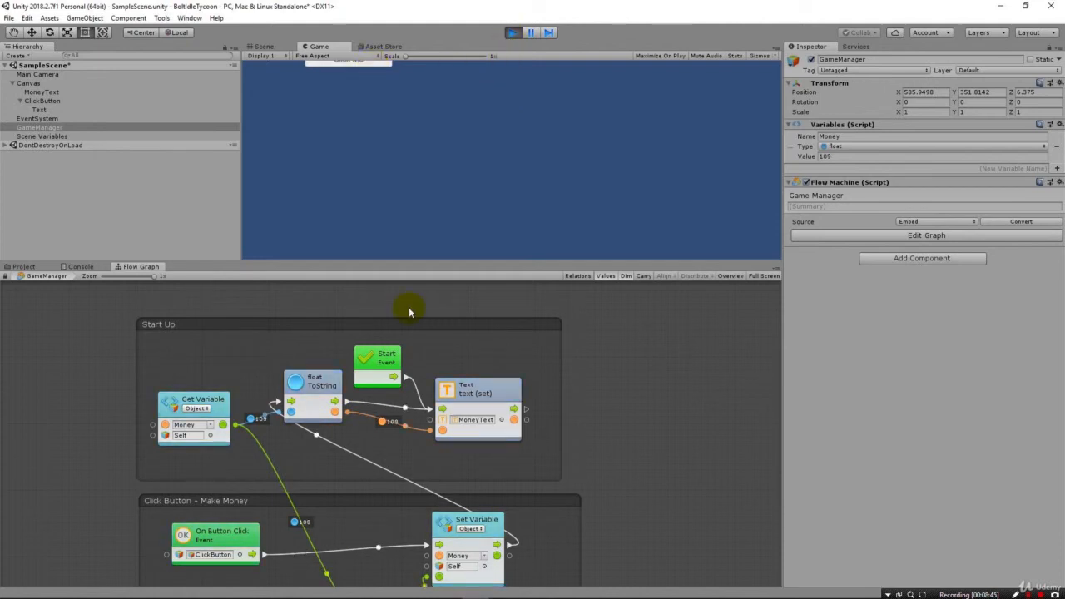
{"action": "mouse_move", "coordinate": [391, 426]}
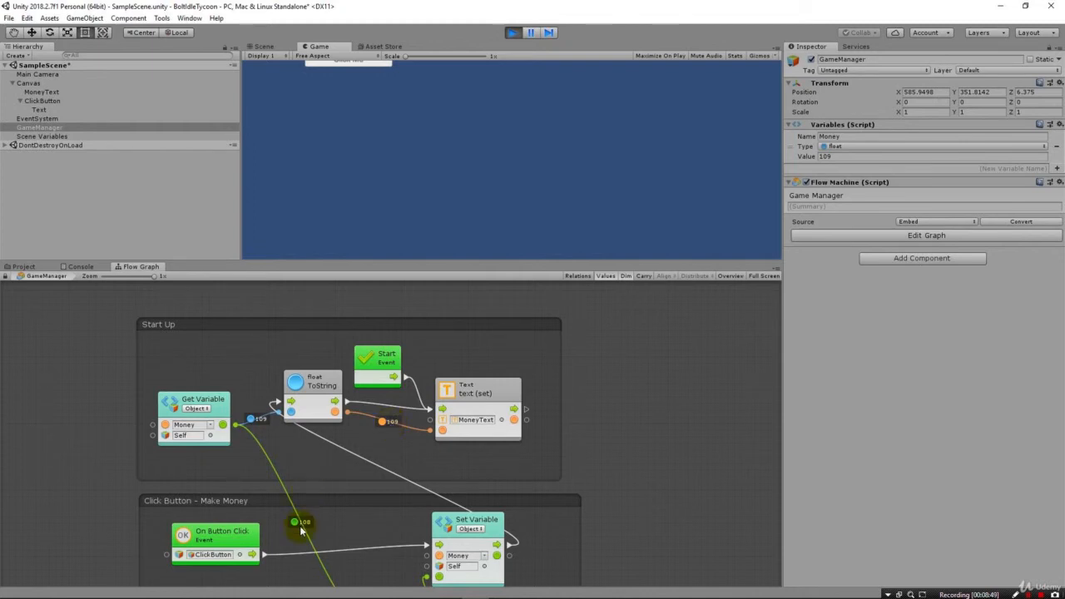
{"action": "mouse_move", "coordinate": [363, 70]}
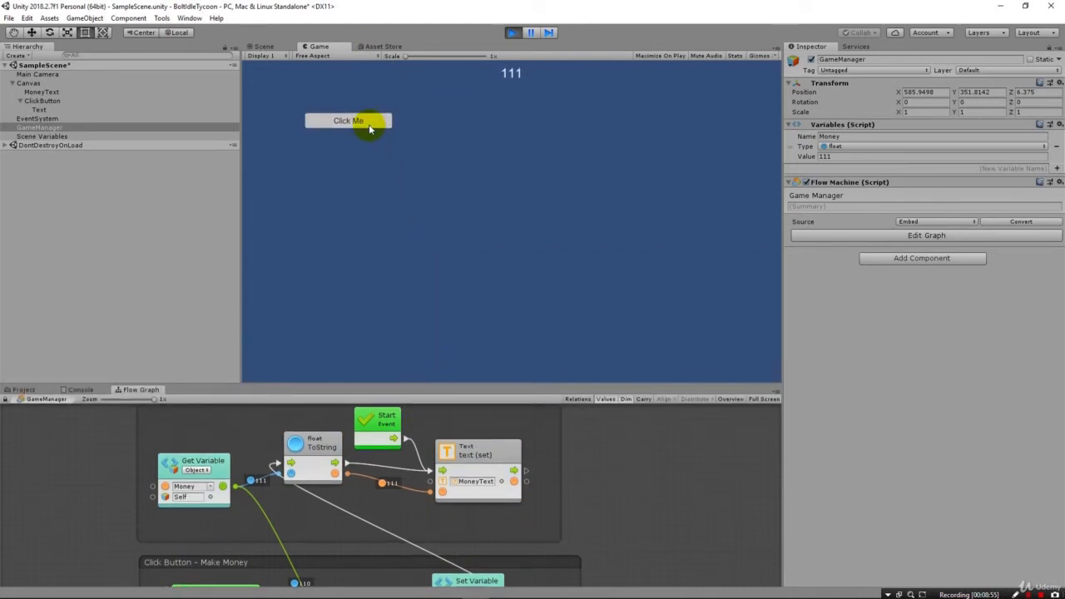
{"action": "left_click", "coordinate": [347, 120]}
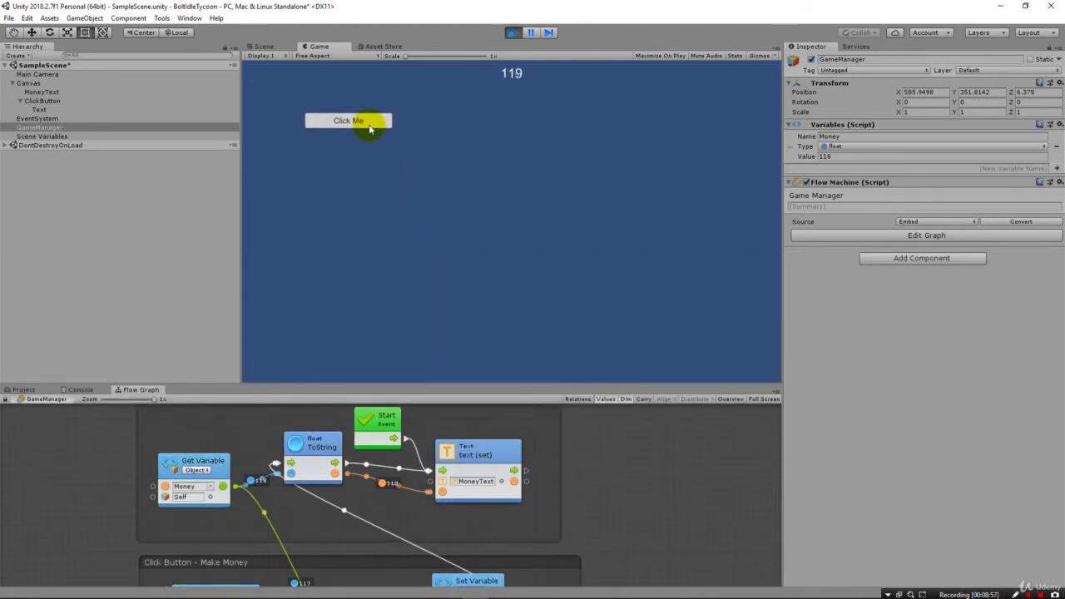
{"action": "left_click", "coordinate": [347, 119]}
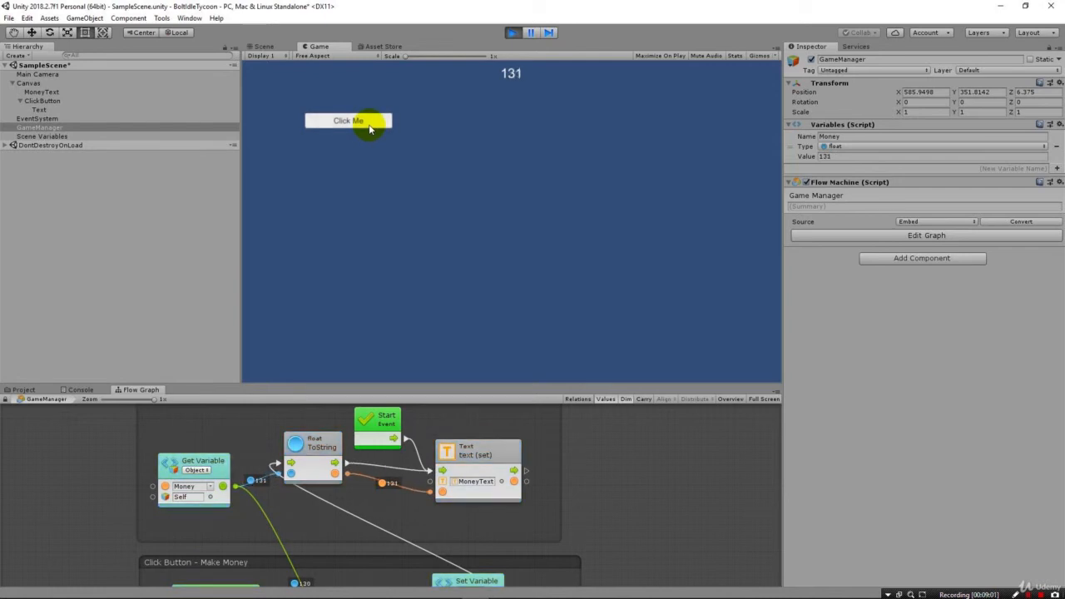
{"action": "left_click", "coordinate": [348, 120]}
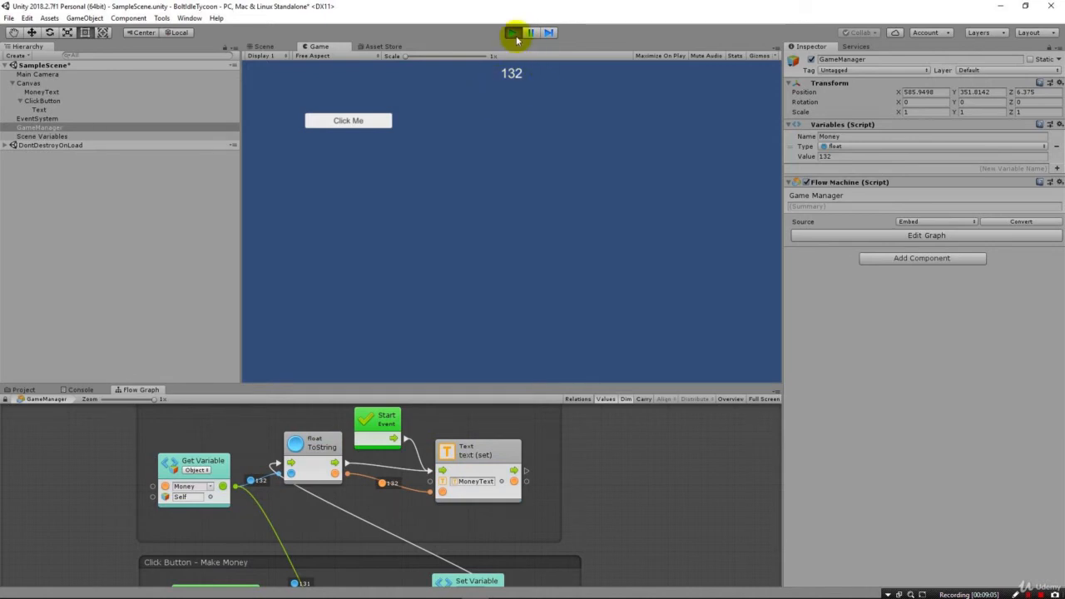
{"action": "left_click", "coordinate": [529, 34]}
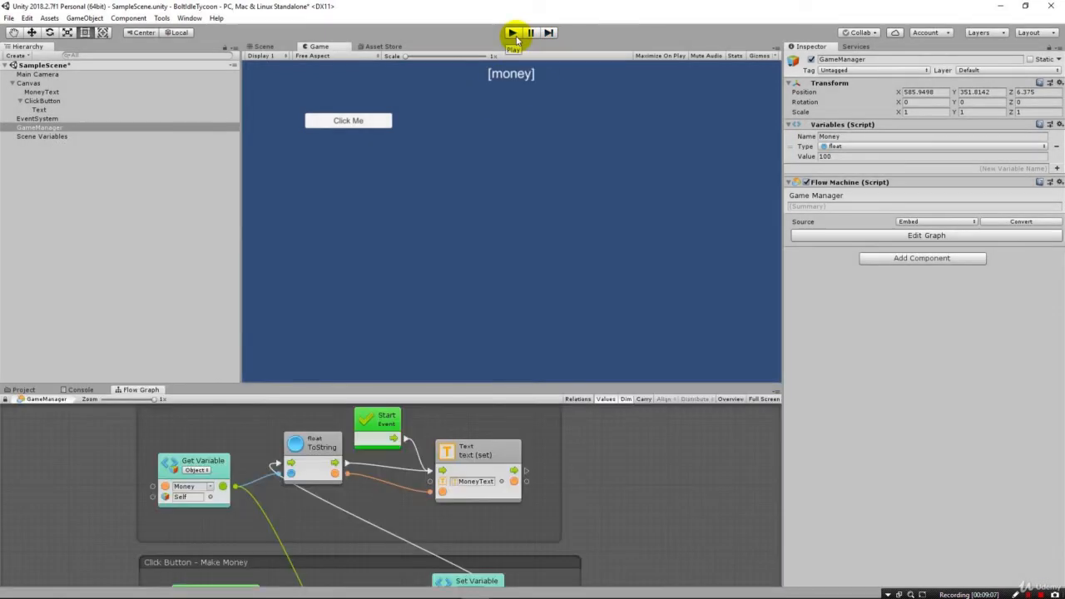